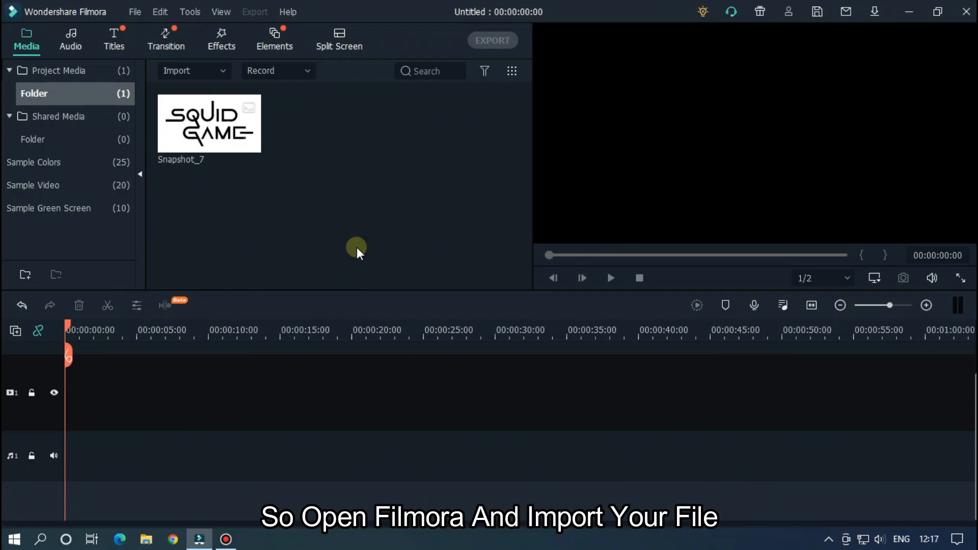
{"action": "mouse_move", "coordinate": [211, 128]}
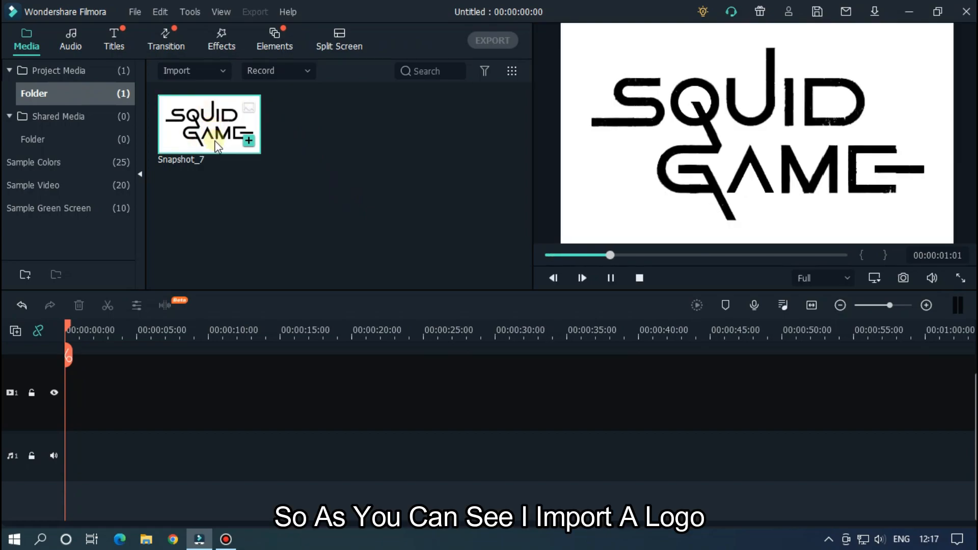
{"action": "mouse_move", "coordinate": [212, 131]}
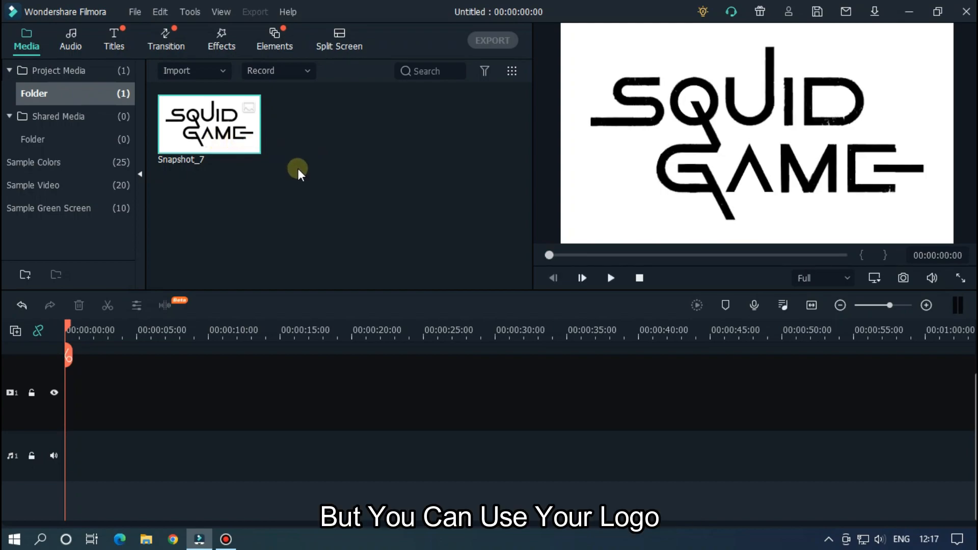
- Change the project frame rate to 60 fps in Project Settings
{"action": "left_click", "coordinate": [134, 11]}
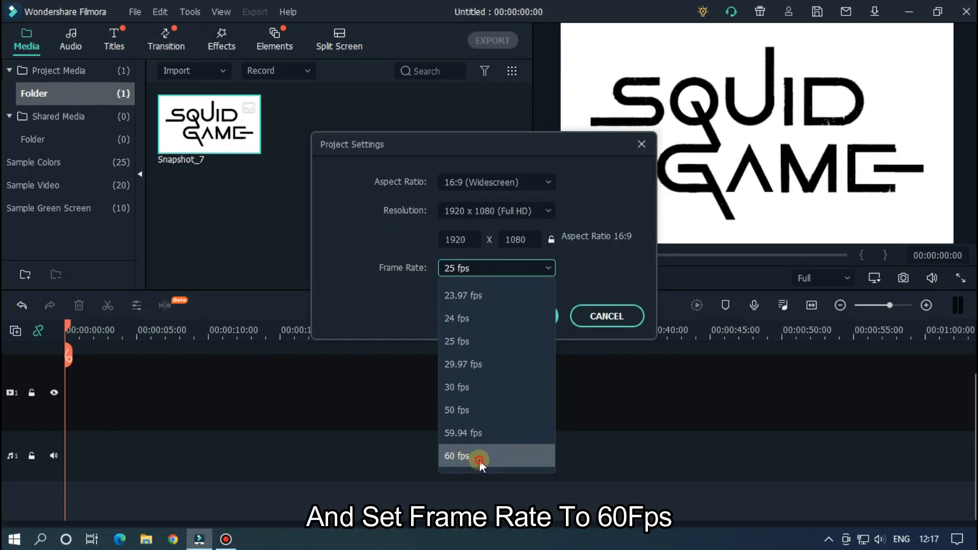
{"action": "left_click", "coordinate": [456, 456]}
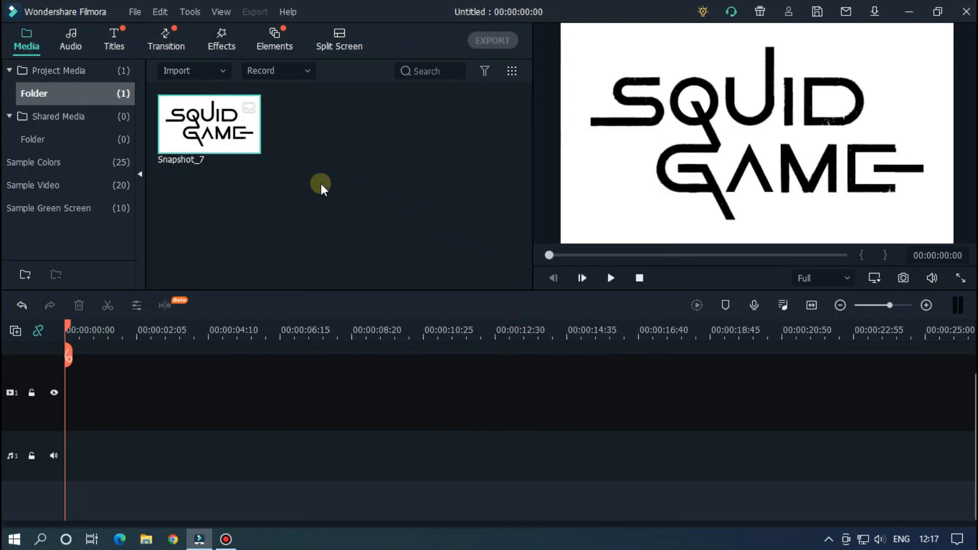
- Put a White sample colour clip before the logo clip and trim it to 2 seconds
{"action": "left_click", "coordinate": [33, 162]}
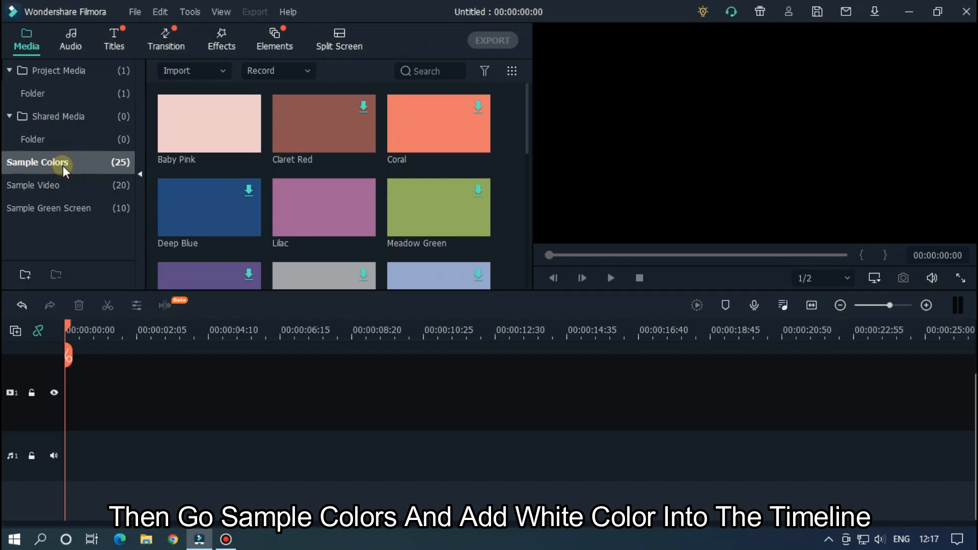
{"action": "scroll", "scroll_direction": "down", "scroll_amount": 3}
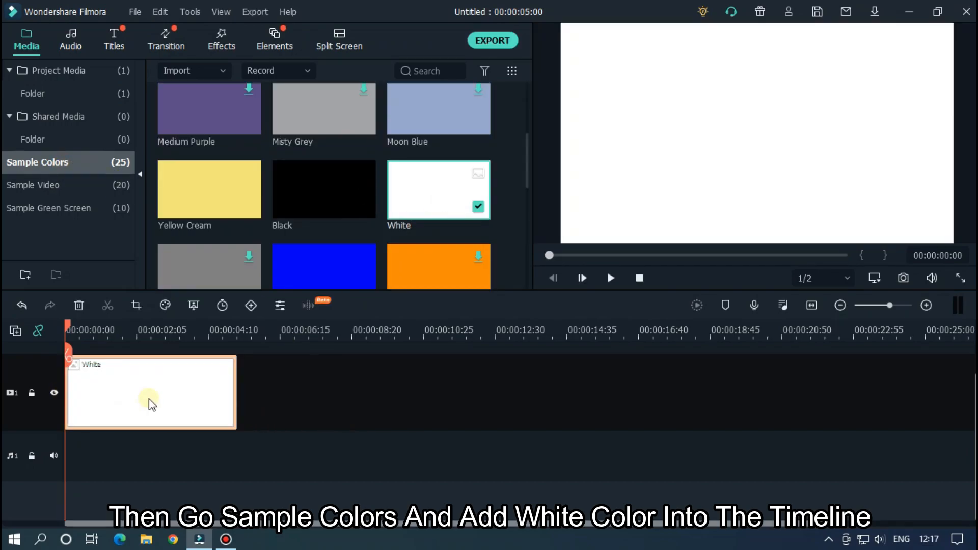
{"action": "left_click", "coordinate": [61, 71]}
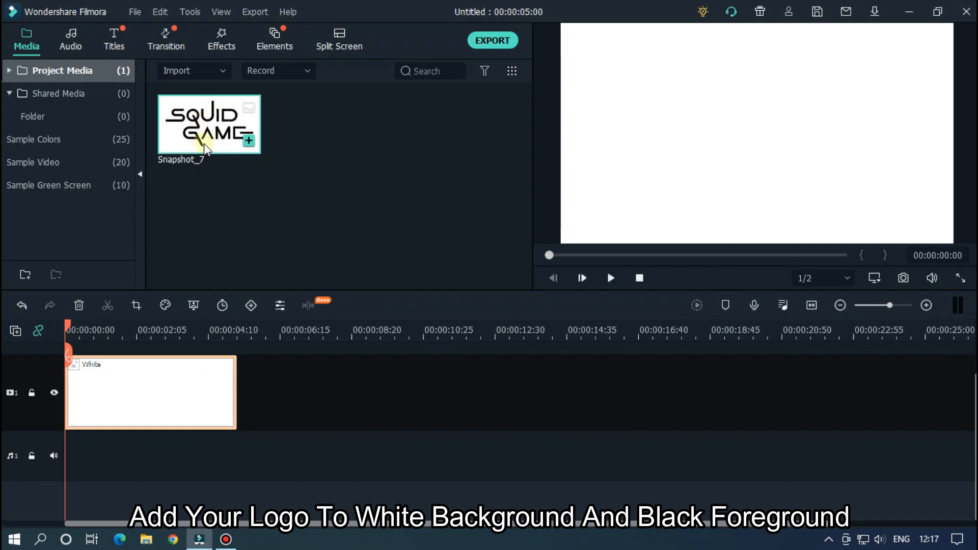
{"action": "mouse_move", "coordinate": [208, 134]}
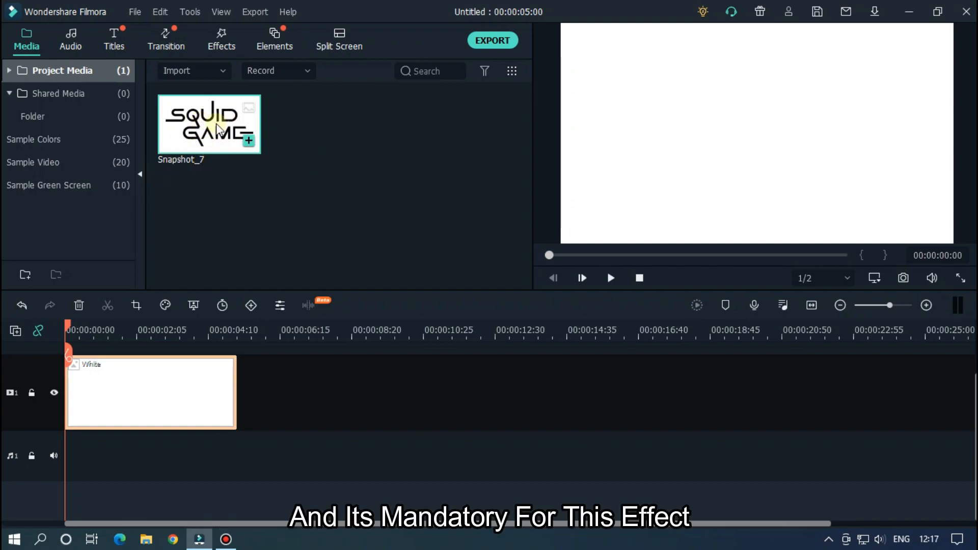
{"action": "mouse_move", "coordinate": [205, 137]}
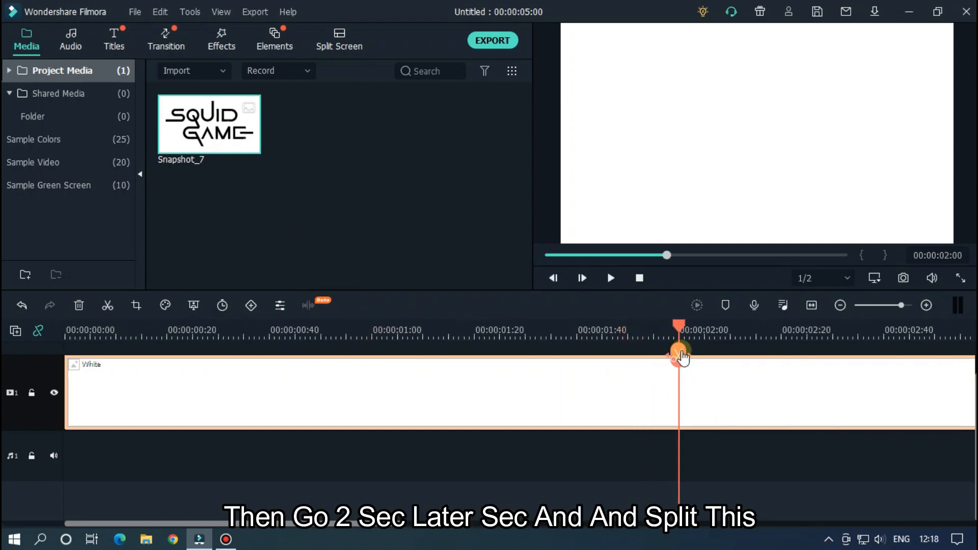
{"action": "left_click", "coordinate": [107, 305]}
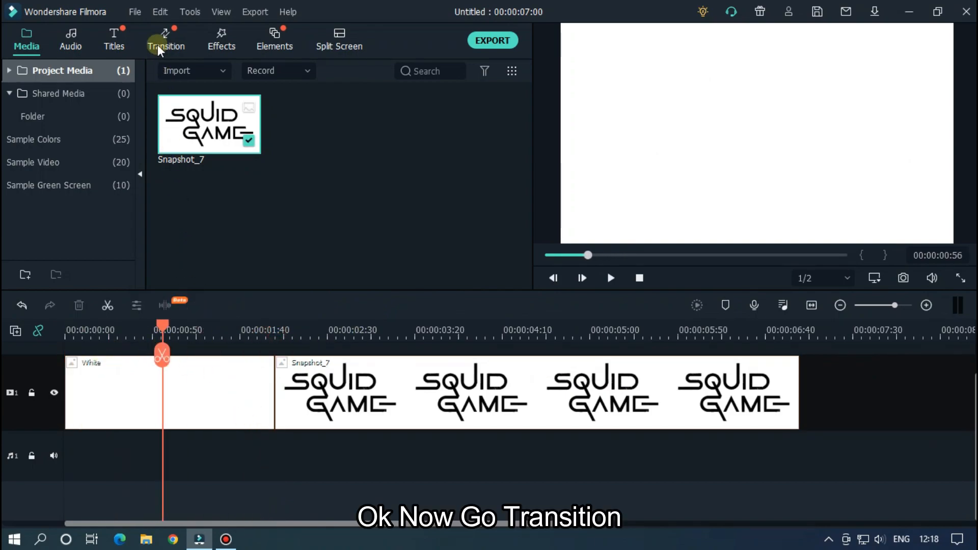
- Join the clips with a 3-second Vertical Line transition, found by searching 've', and preview it
{"action": "left_click", "coordinate": [166, 39]}
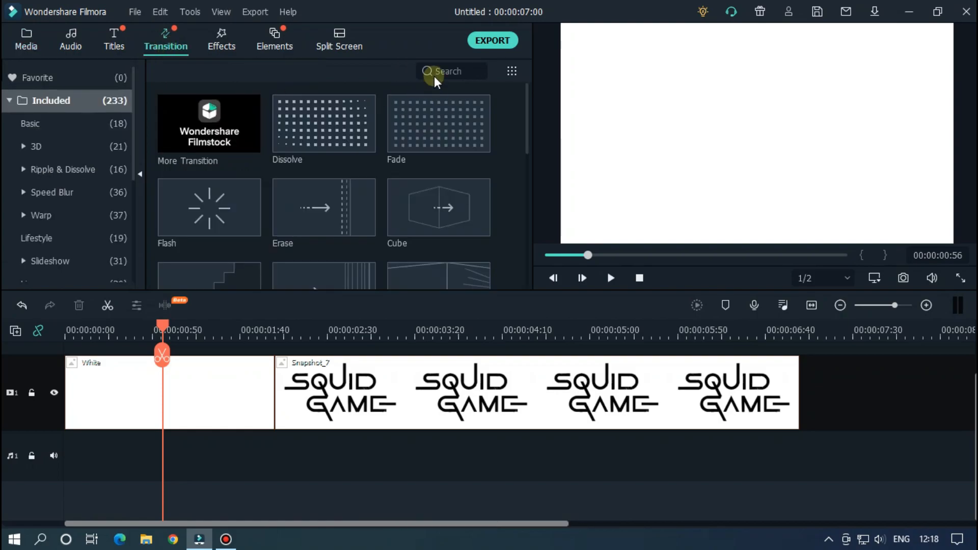
{"action": "left_click", "coordinate": [451, 70]}
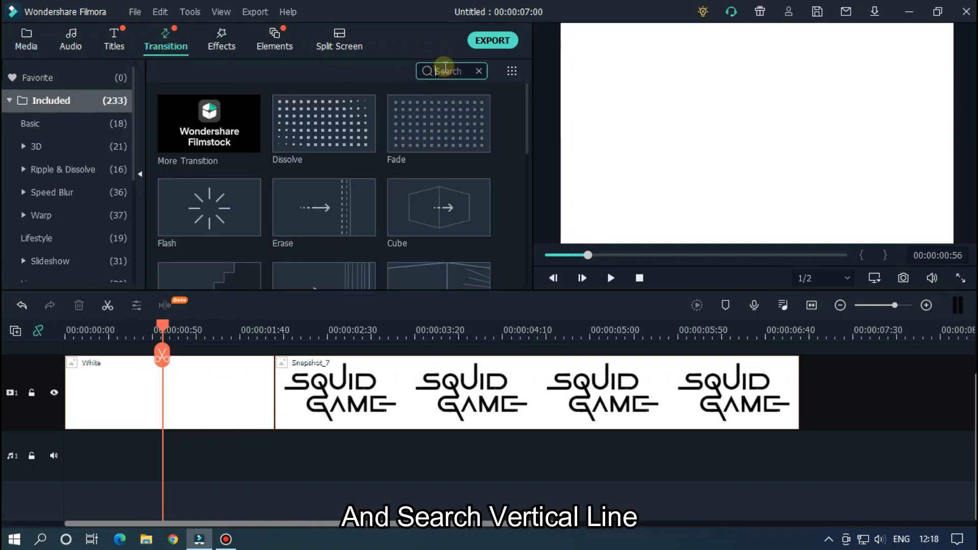
{"action": "type", "text": "v"}
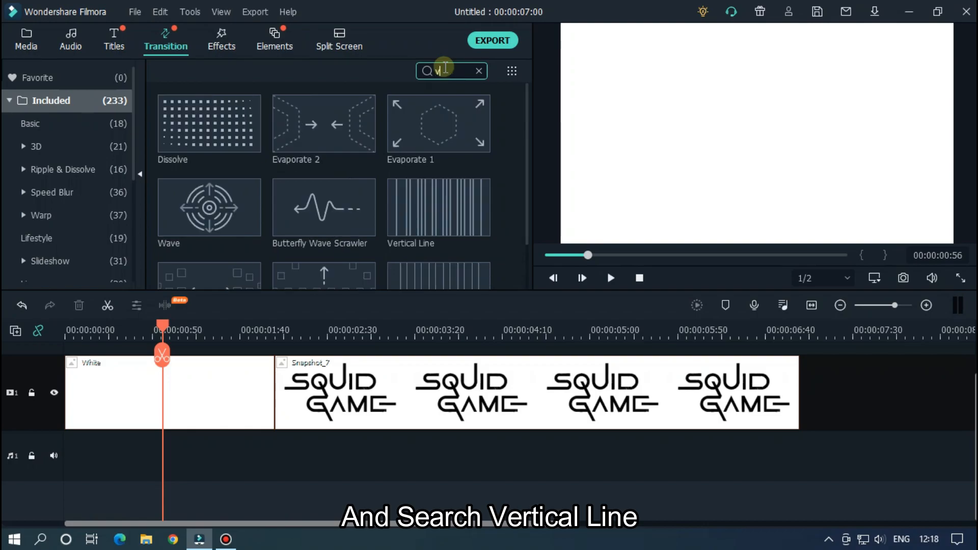
{"action": "type", "text": "ve"}
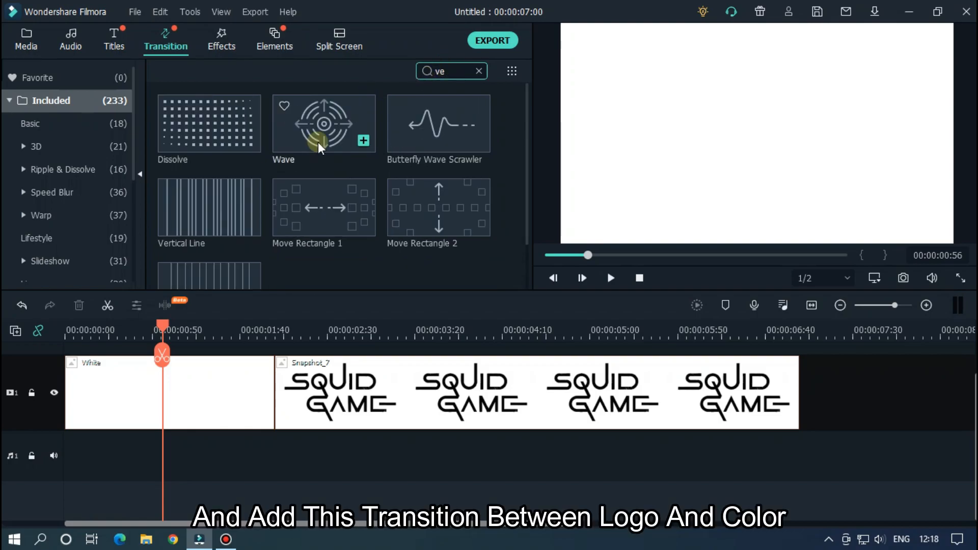
{"action": "mouse_move", "coordinate": [215, 206]}
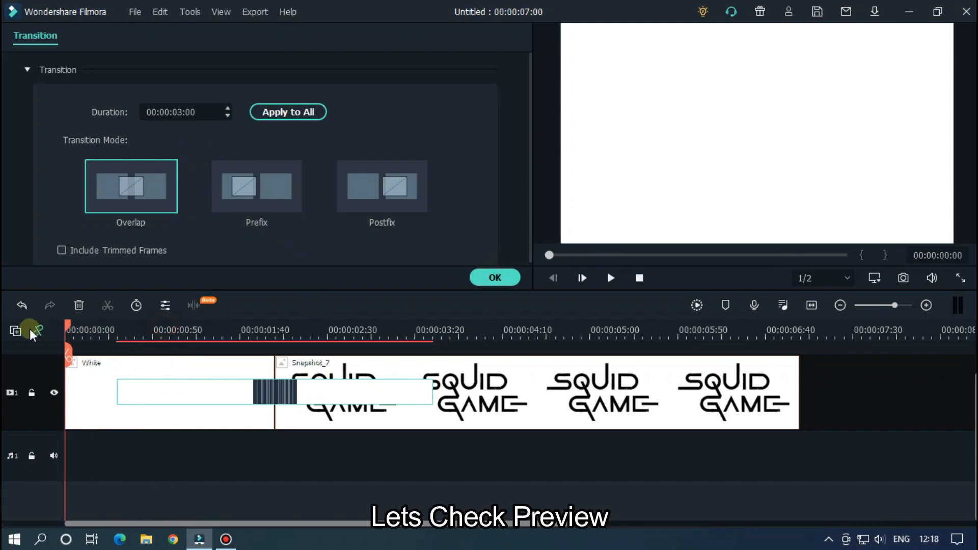
{"action": "left_click", "coordinate": [610, 277]}
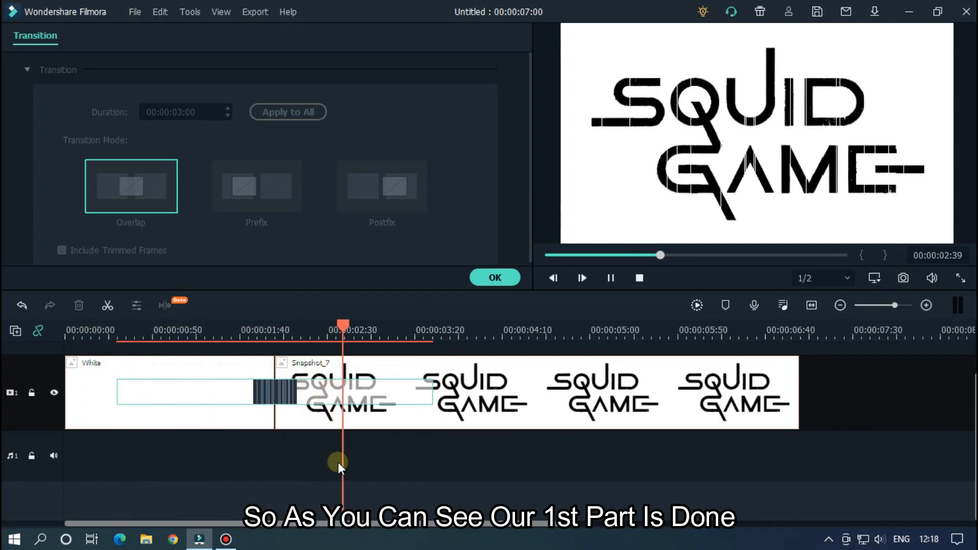
{"action": "left_click", "coordinate": [494, 278]}
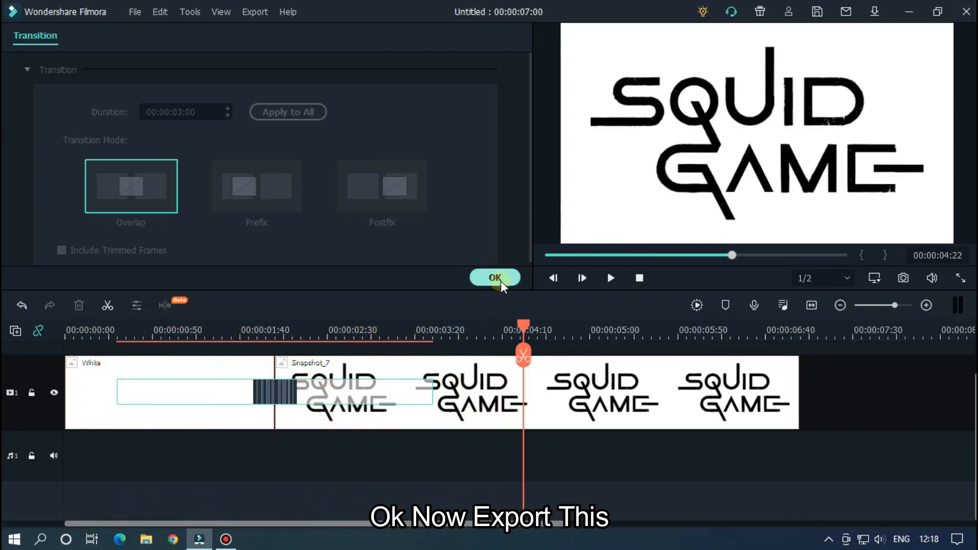
- Export the first part as 1.mp4 and bring it into the media library
{"action": "left_click", "coordinate": [494, 277]}
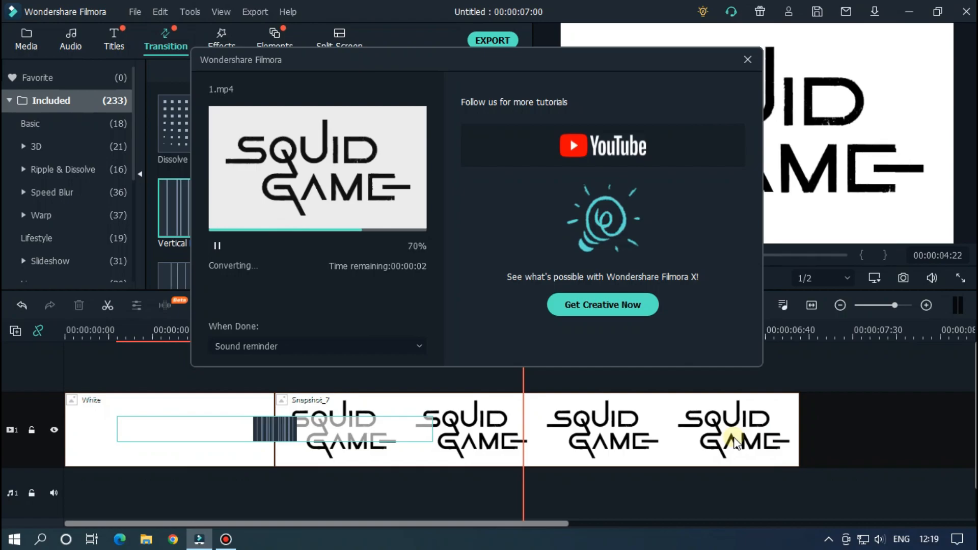
{"action": "left_click", "coordinate": [748, 59]}
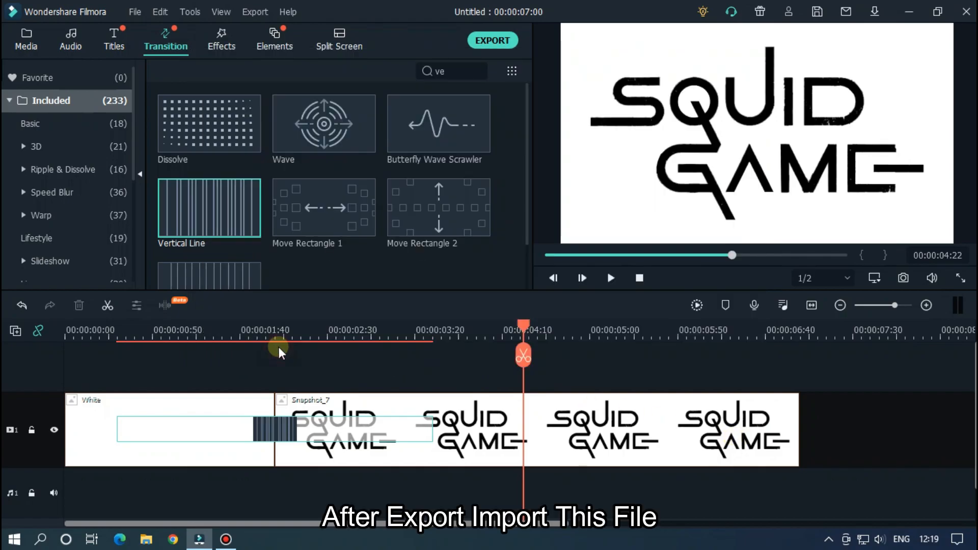
{"action": "left_click", "coordinate": [39, 77]}
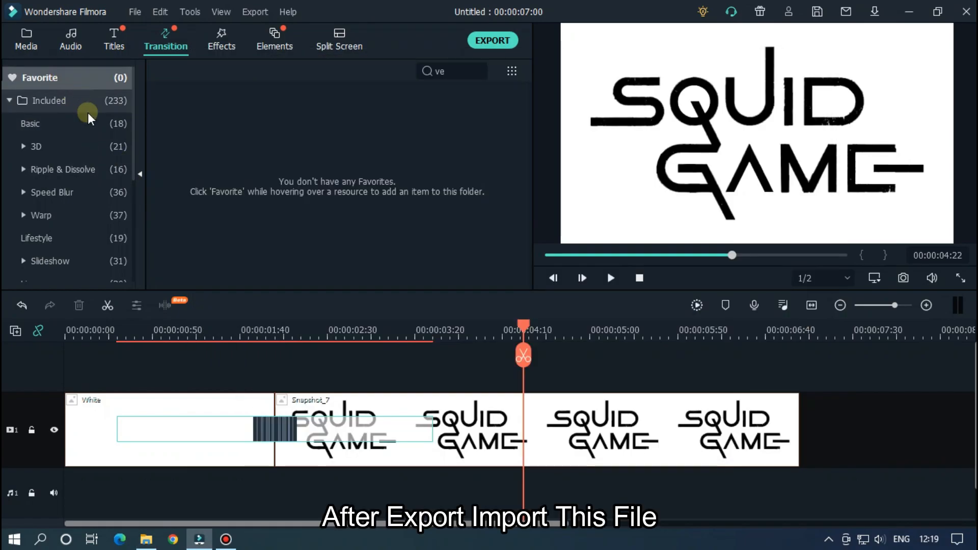
{"action": "left_click", "coordinate": [25, 38]}
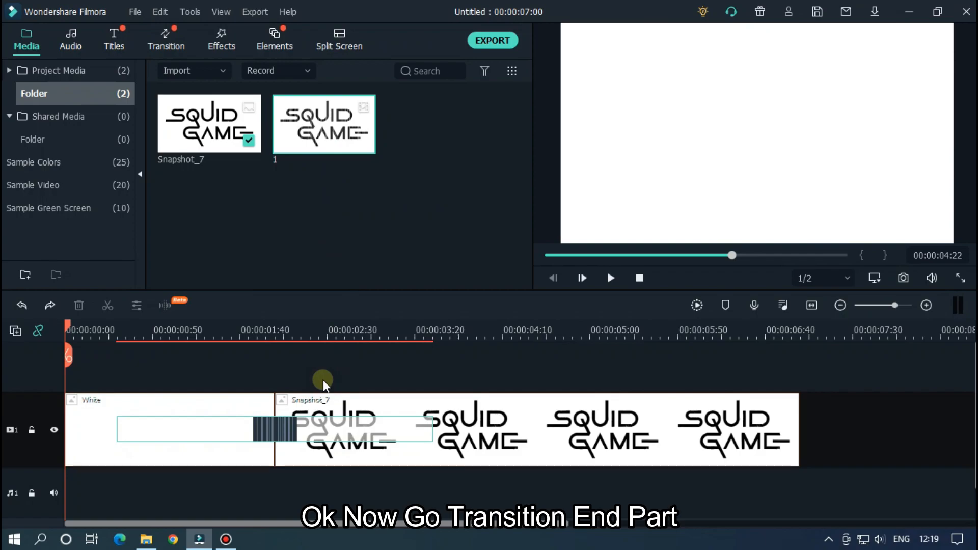
{"action": "mouse_move", "coordinate": [433, 331]}
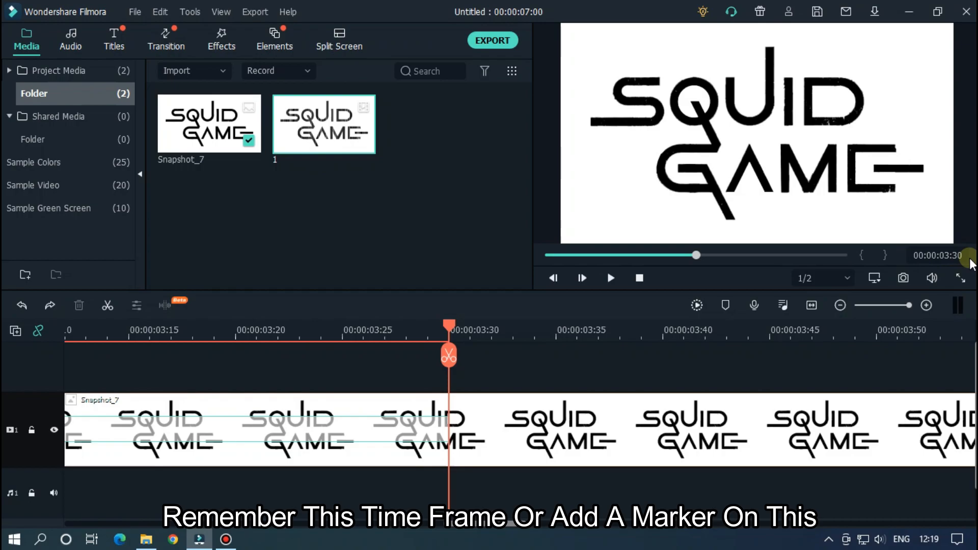
{"action": "mouse_move", "coordinate": [554, 363]}
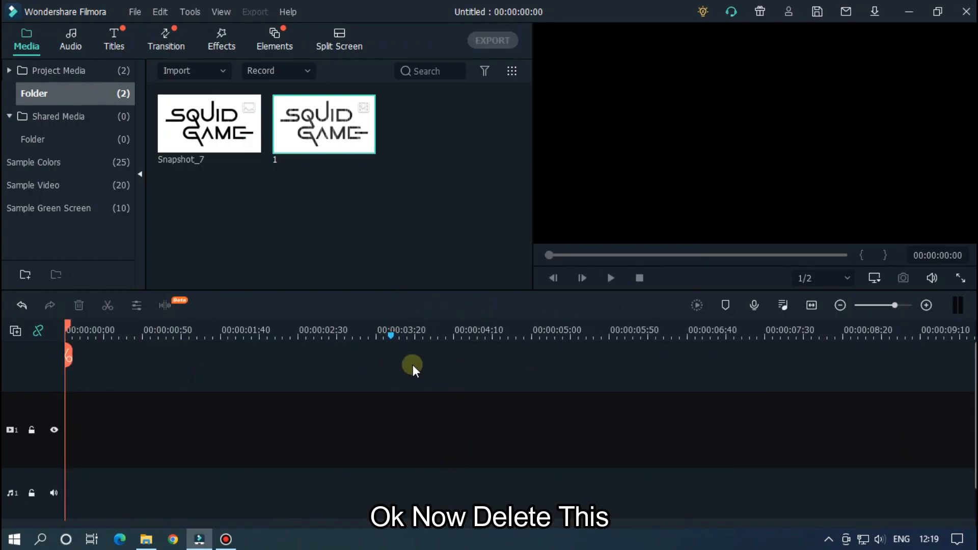
{"action": "mouse_move", "coordinate": [334, 137]}
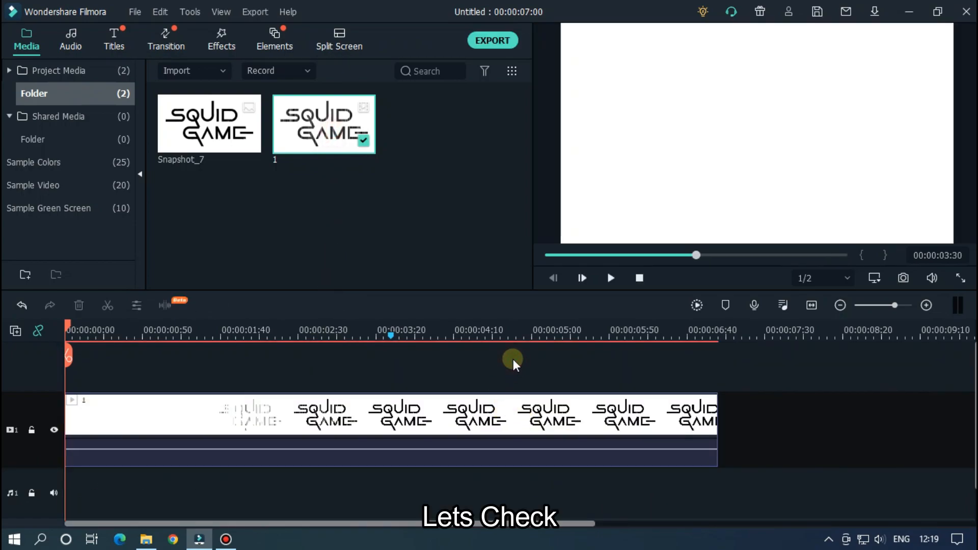
- Move the exported logo clip up to track 2, leaving track 1 empty
{"action": "left_click", "coordinate": [610, 278]}
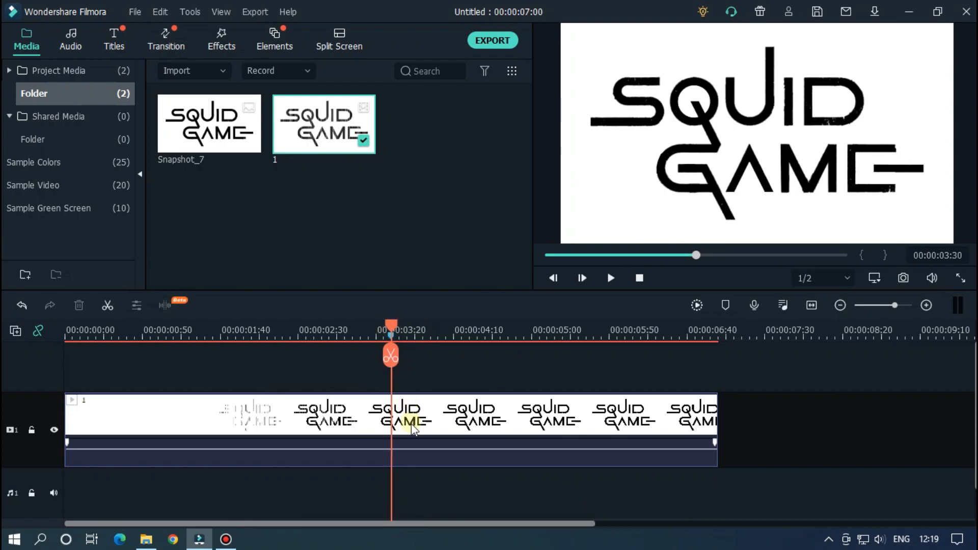
{"action": "left_click", "coordinate": [390, 411]}
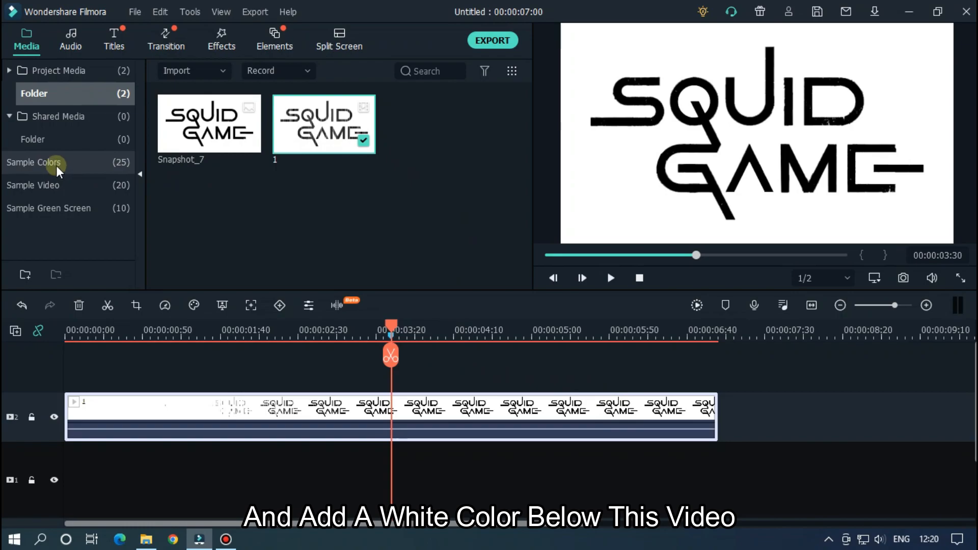
- Place a White colour clip on track 1 under the logo clip, matching its length
{"action": "left_click", "coordinate": [34, 162]}
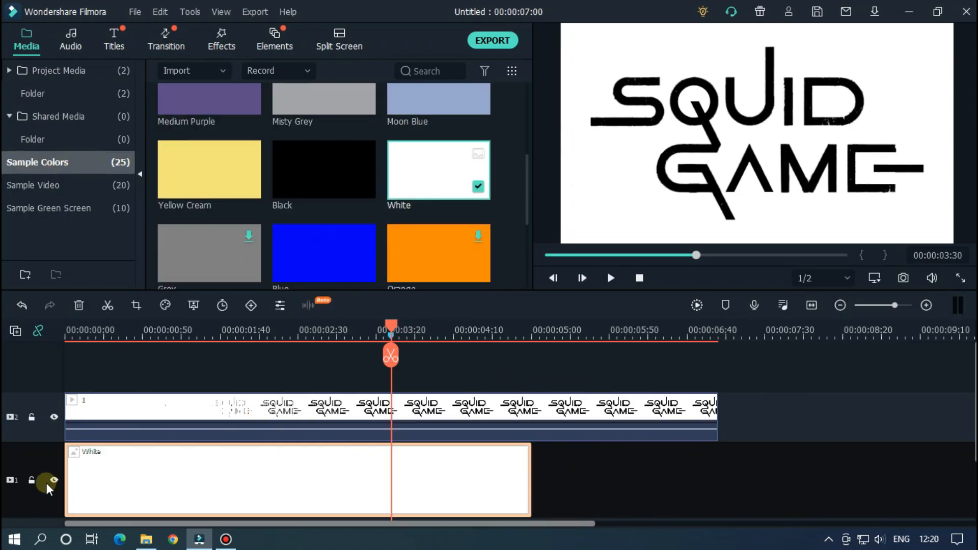
{"action": "mouse_move", "coordinate": [528, 457]}
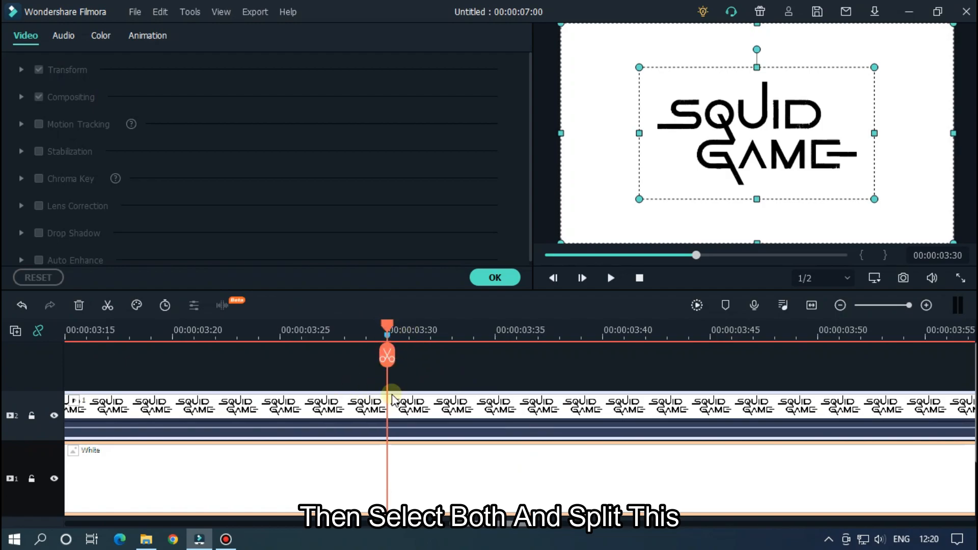
- Split the logo and White clips at the playhead, then select the logo's first part
{"action": "left_click", "coordinate": [387, 355]}
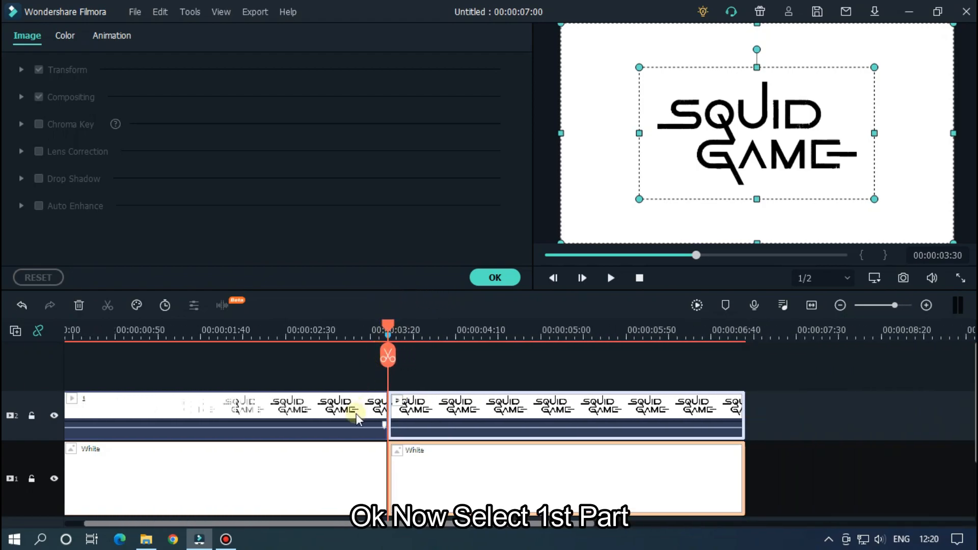
{"action": "left_click", "coordinate": [225, 405]}
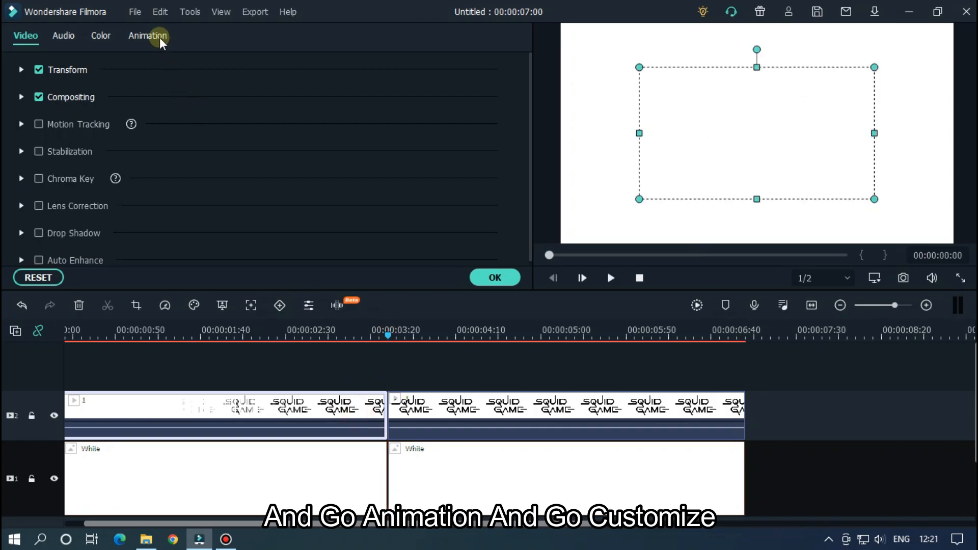
- Keyframe the first logo part to start at 30° rotation and 400% scale, ending normal
{"action": "left_click", "coordinate": [148, 36]}
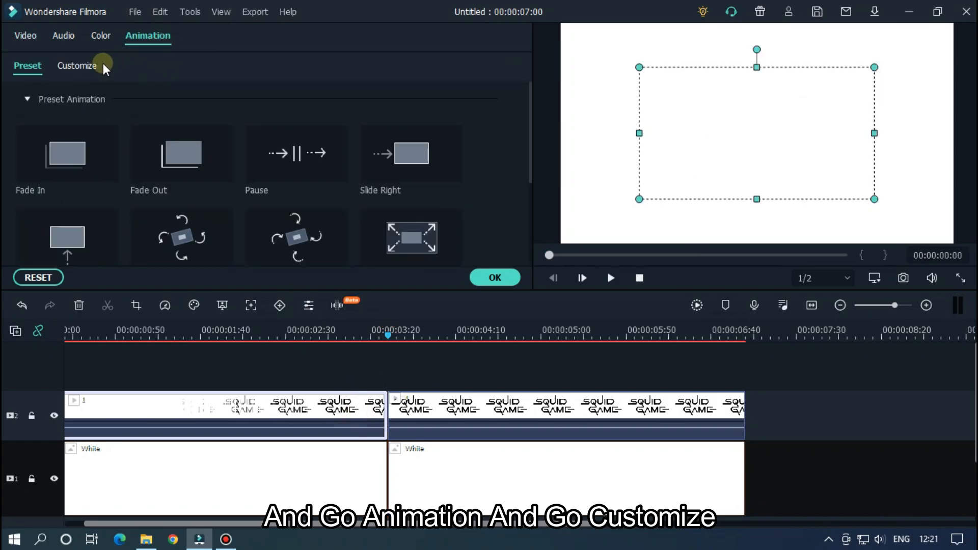
{"action": "left_click", "coordinate": [77, 66]}
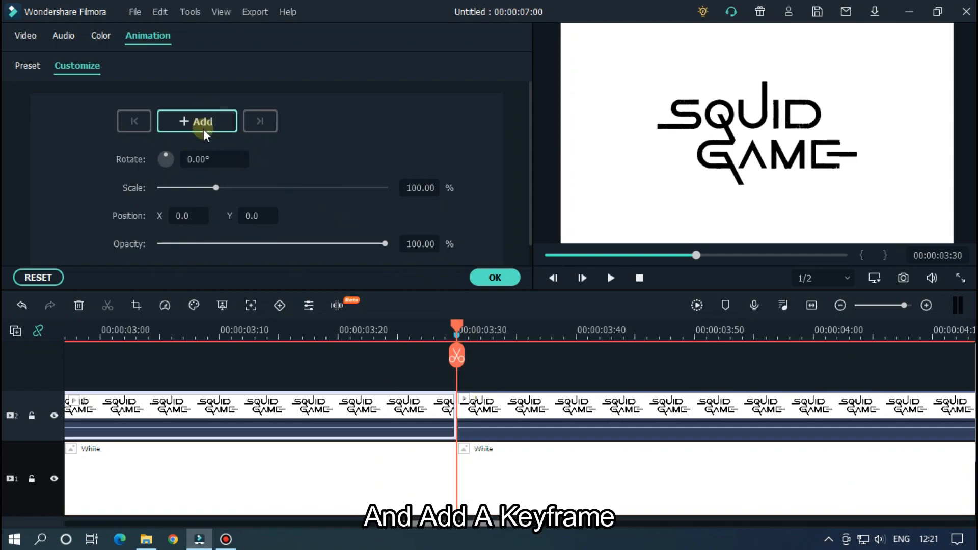
{"action": "left_click", "coordinate": [197, 121]}
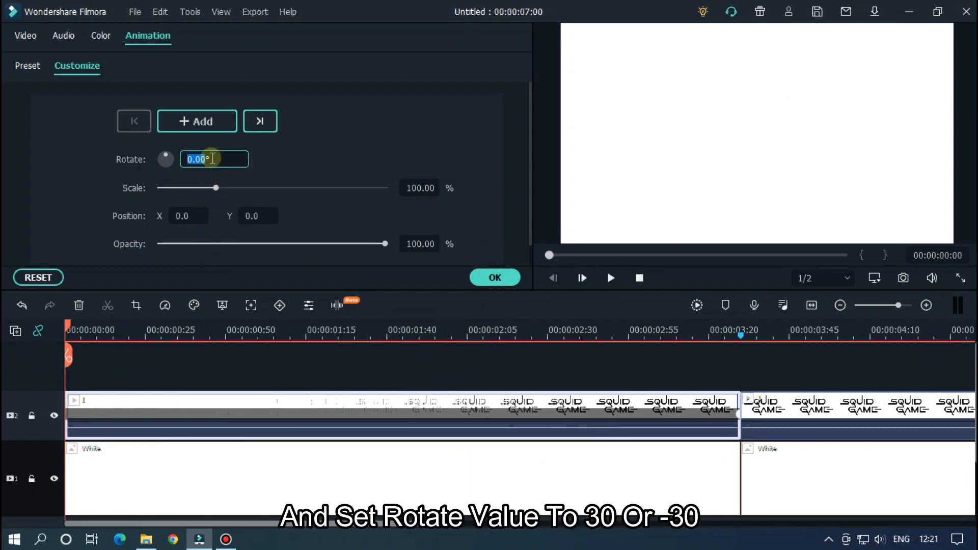
{"action": "type", "text": "30"}
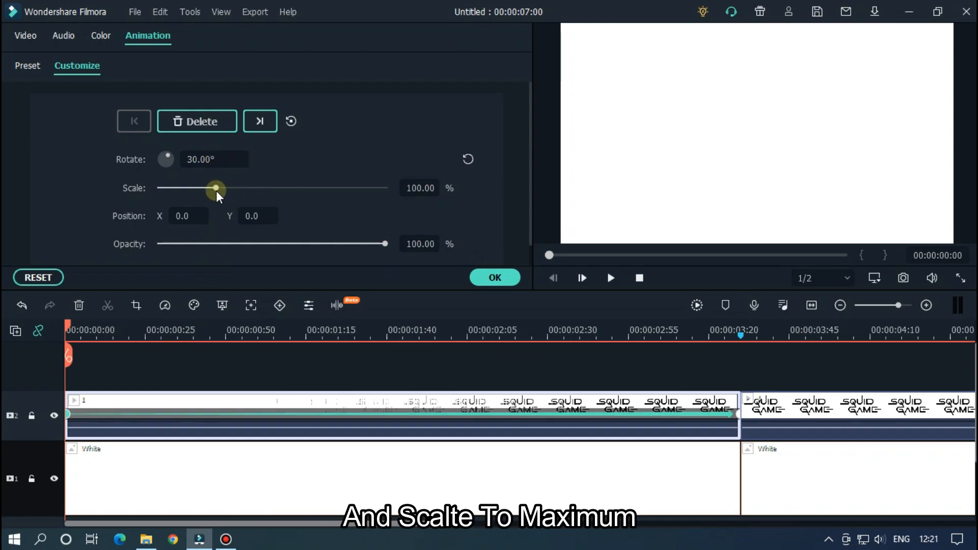
{"action": "left_click_drag", "start_coordinate": [217, 188], "coordinate": [385, 188]}
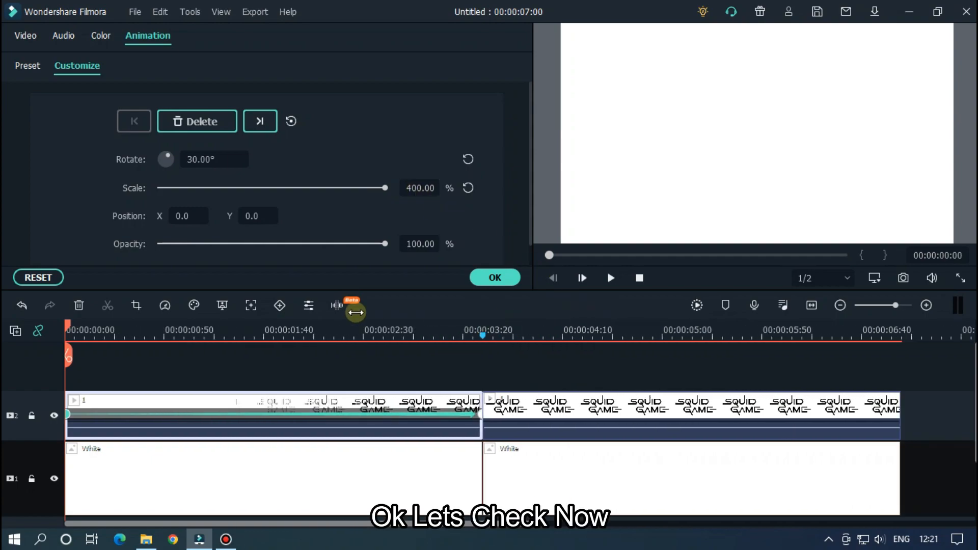
{"action": "left_click", "coordinate": [609, 278]}
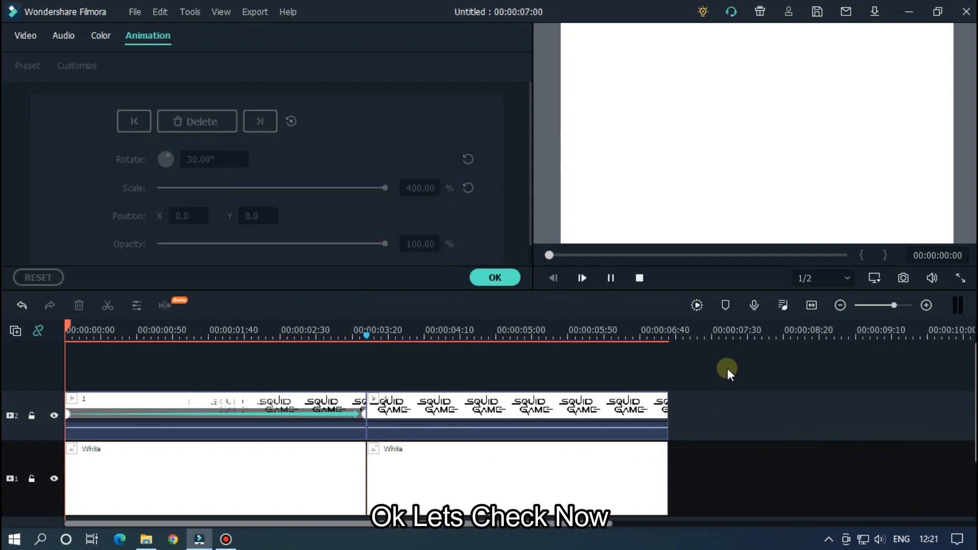
{"action": "left_click", "coordinate": [581, 279]}
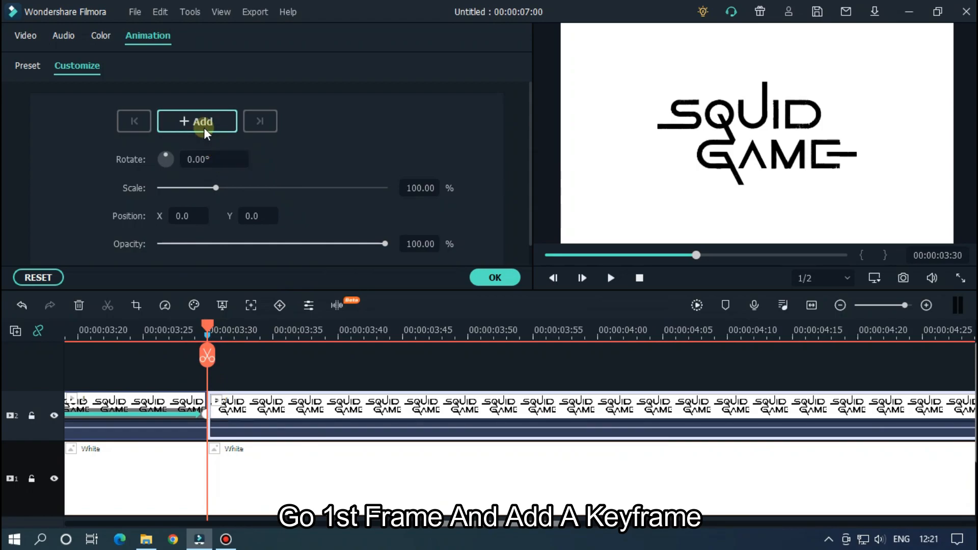
- Keyframe the second logo part shrinking from 100% to 80% scale, then play it back
{"action": "left_click", "coordinate": [198, 122]}
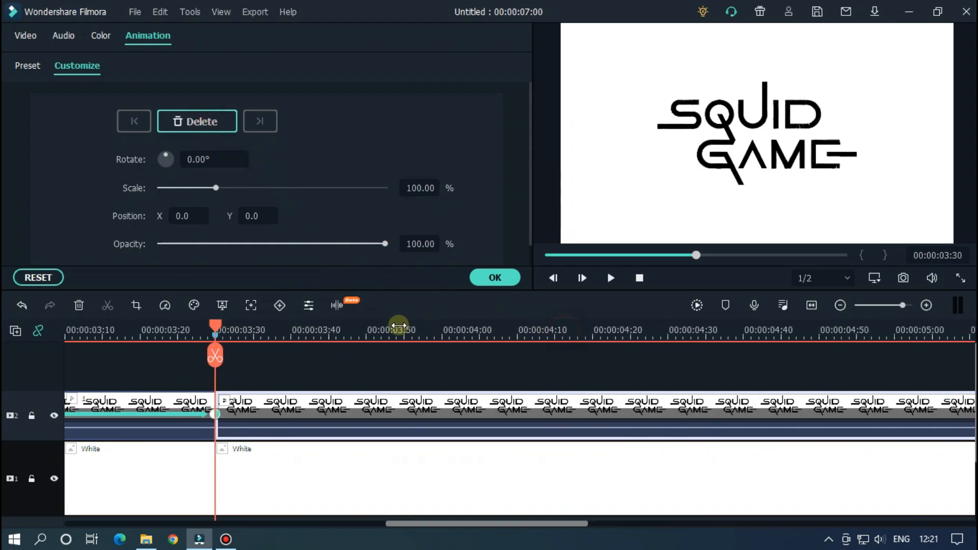
{"action": "left_click", "coordinate": [259, 122]}
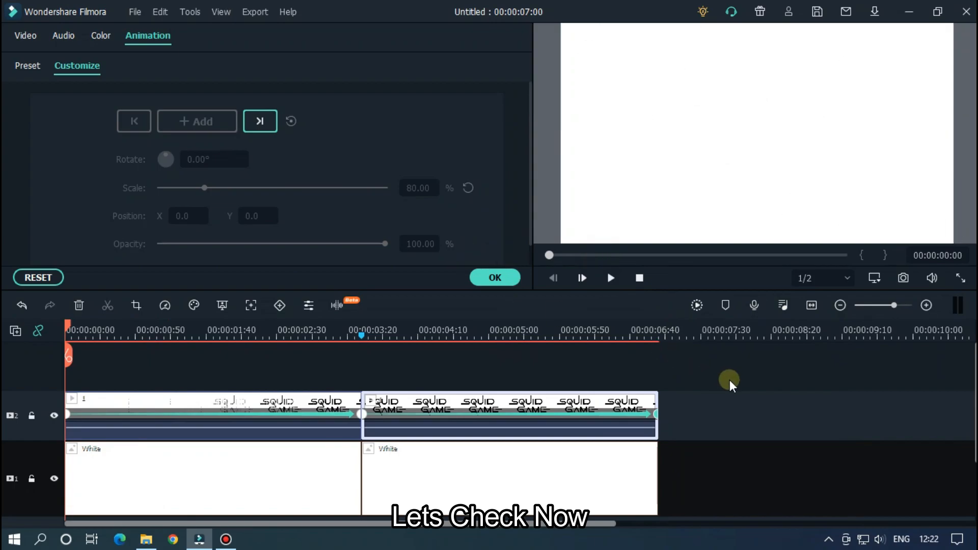
{"action": "left_click", "coordinate": [611, 278]}
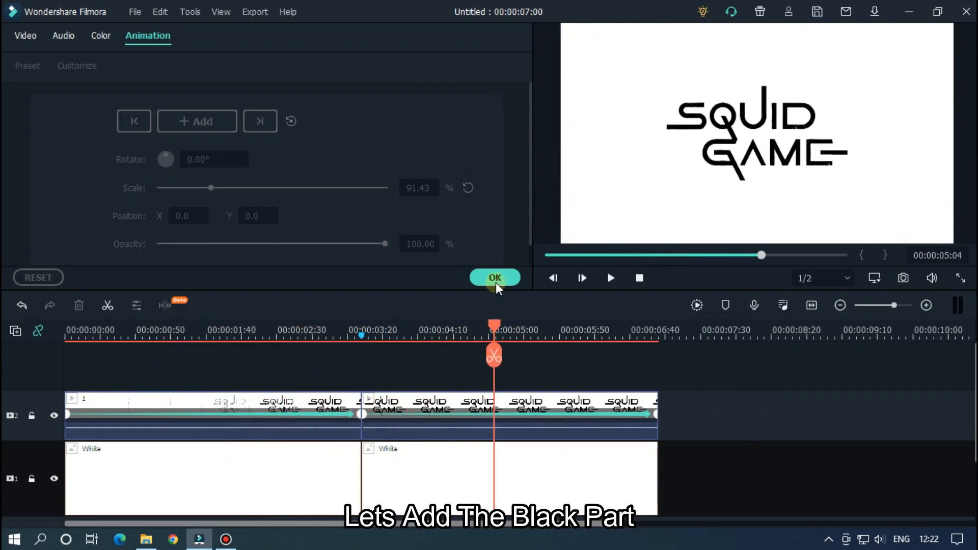
- Add a White clip on track 3 from the split point with Exclusion blending mode
{"action": "left_click", "coordinate": [495, 278]}
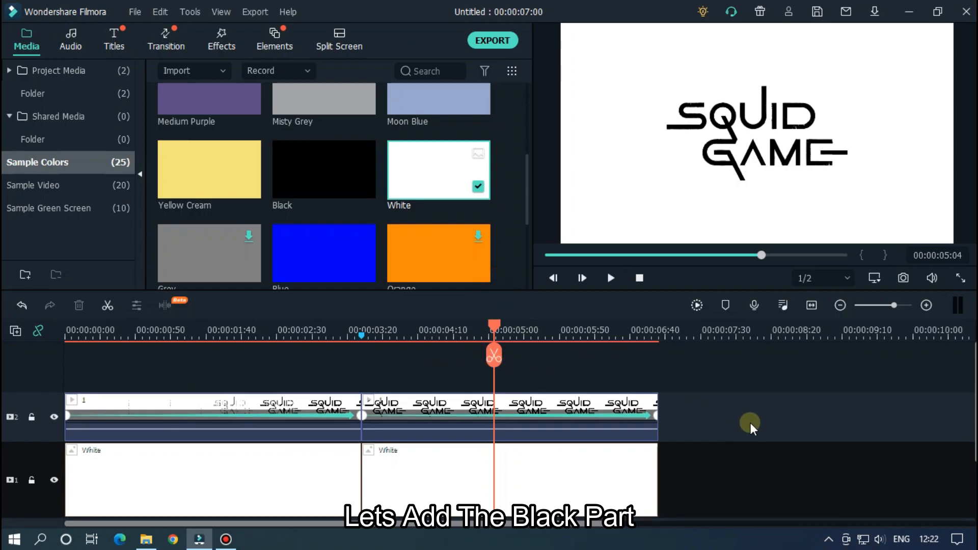
{"action": "mouse_move", "coordinate": [767, 420]}
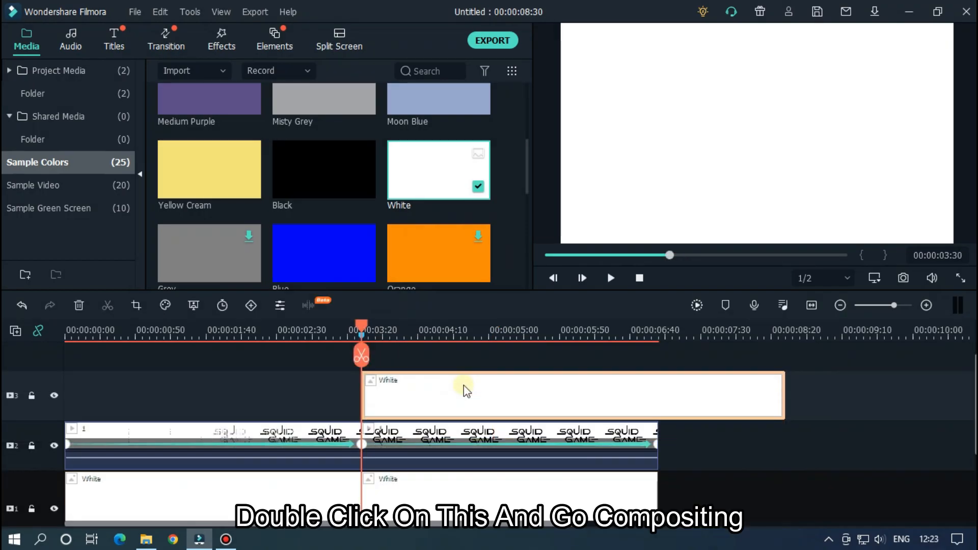
{"action": "double_click", "coordinate": [465, 393]}
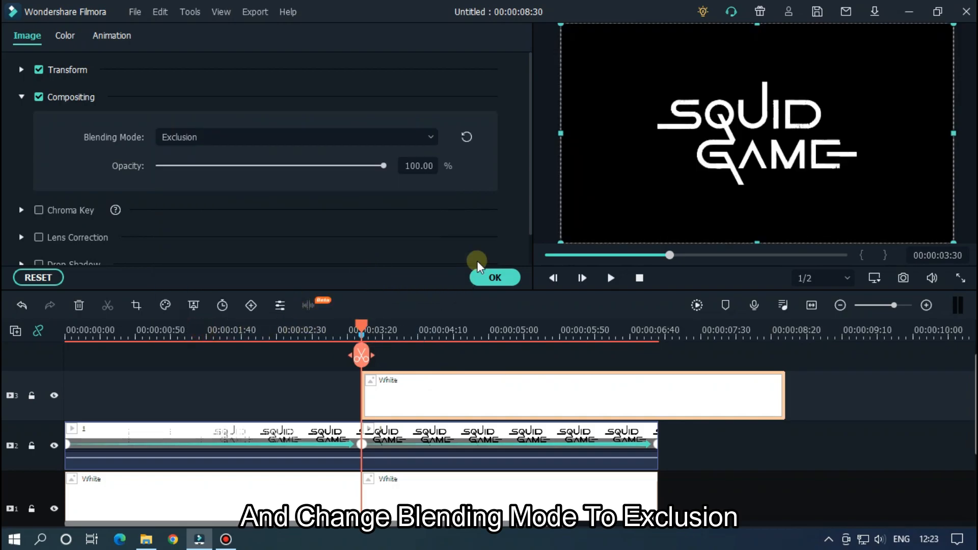
{"action": "left_click", "coordinate": [494, 277]}
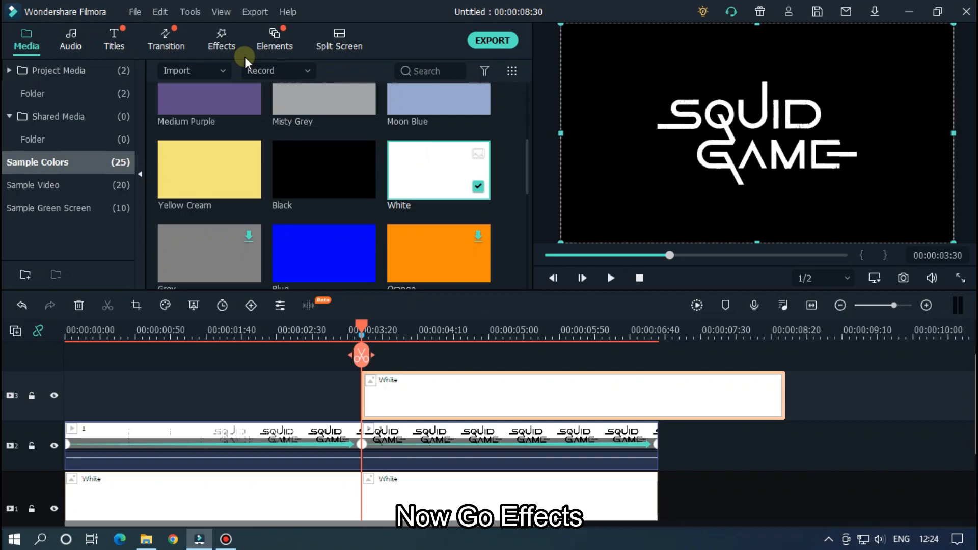
- Search the Effects library for the Shape Mask effect
{"action": "left_click", "coordinate": [220, 39]}
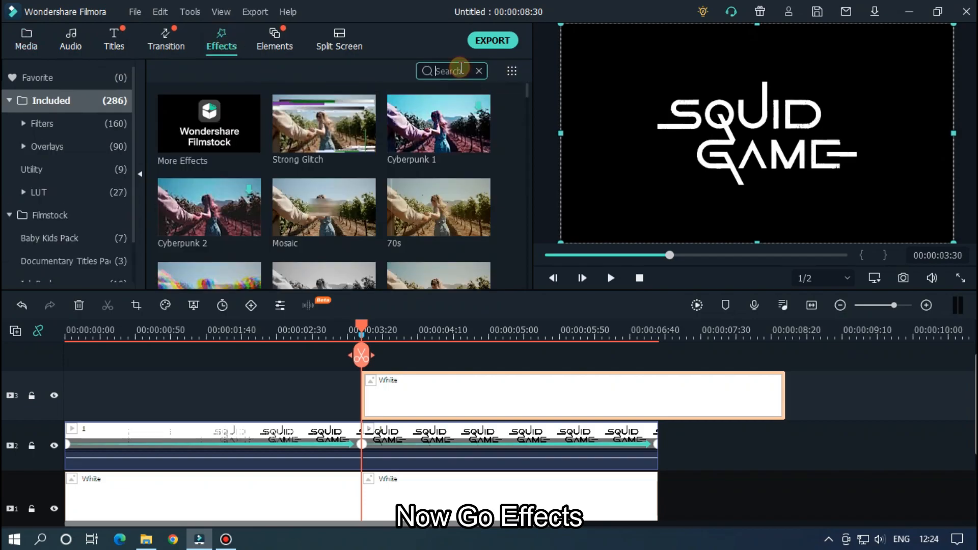
{"action": "type", "text": "s"}
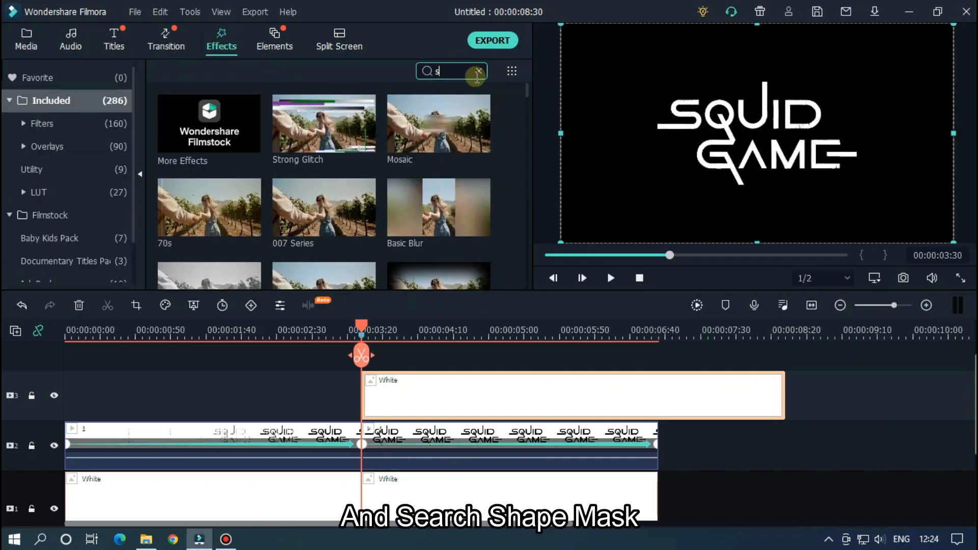
{"action": "type", "text": "ha"}
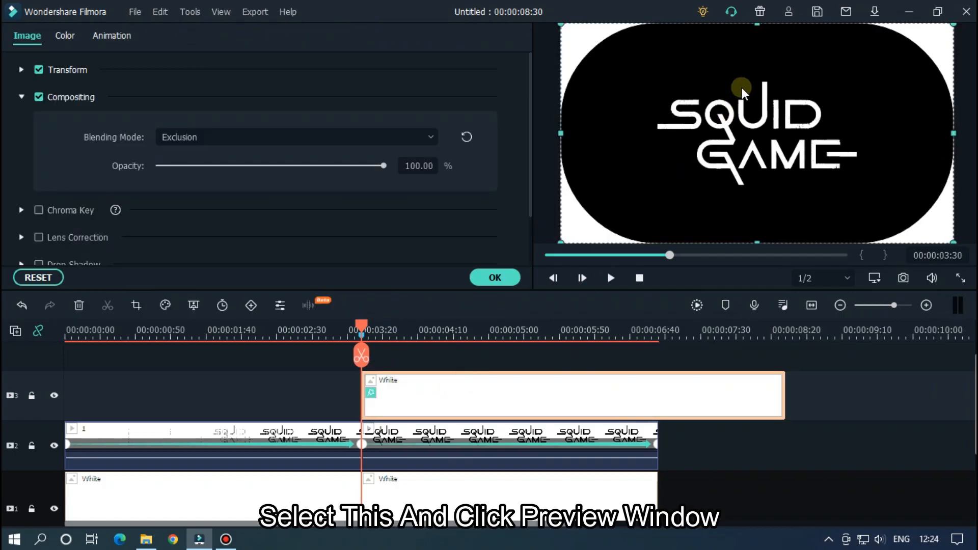
{"action": "mouse_move", "coordinate": [720, 33]}
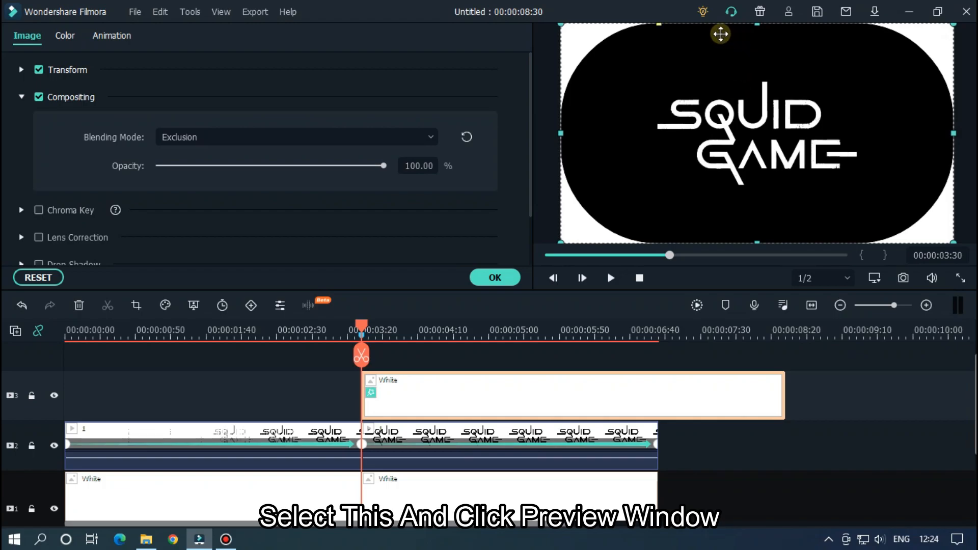
{"action": "mouse_move", "coordinate": [659, 24]}
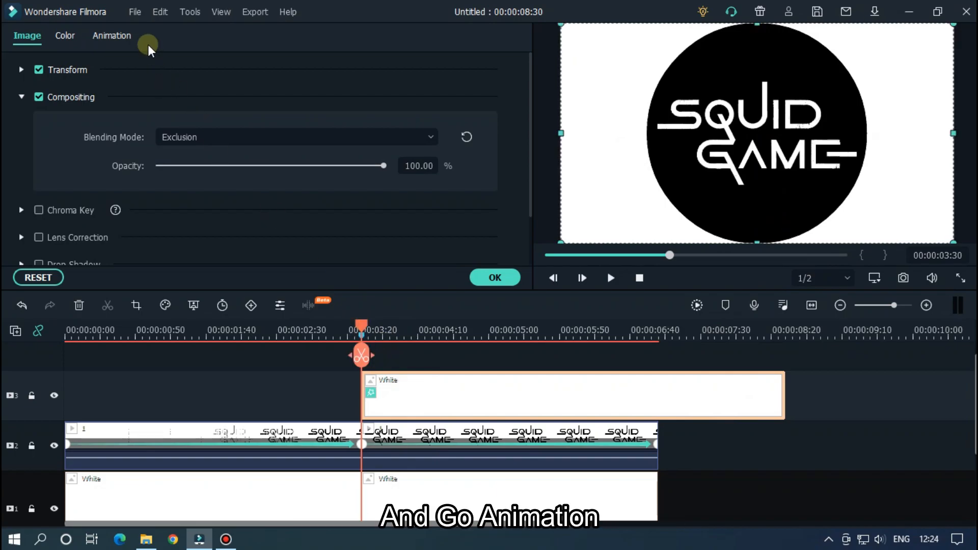
- Keyframe the masked white clip's scale up from 0% and preview the reveal
{"action": "left_click", "coordinate": [111, 36]}
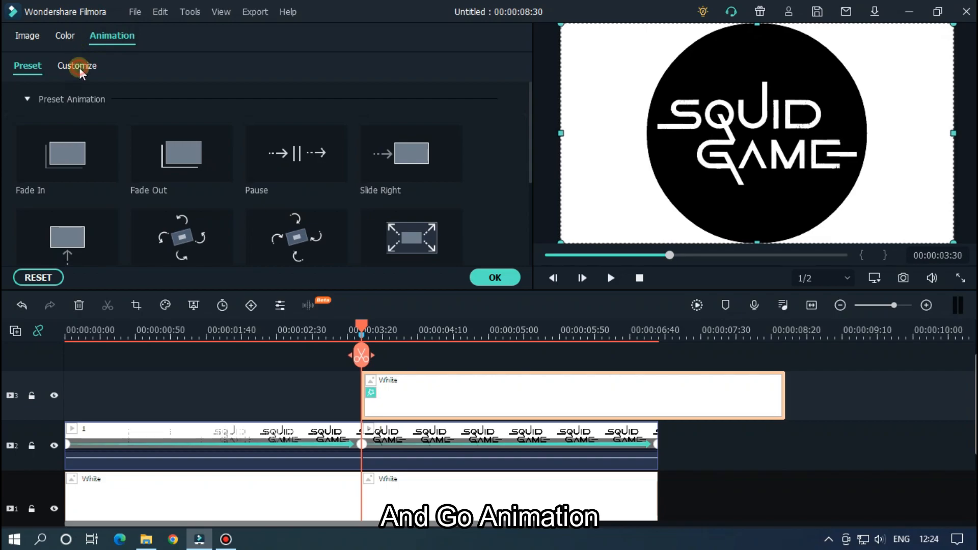
{"action": "left_click", "coordinate": [77, 66]}
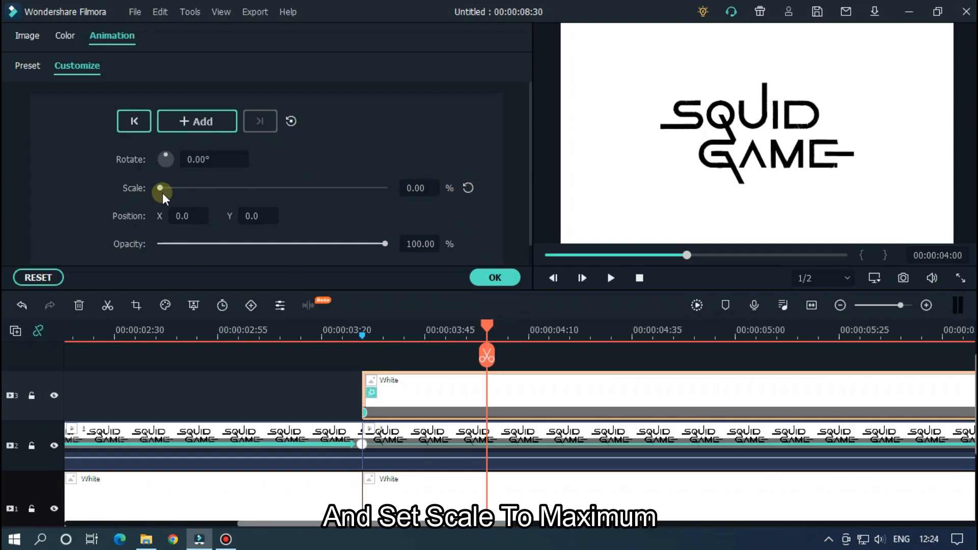
{"action": "left_click_drag", "start_coordinate": [162, 188], "coordinate": [386, 188]}
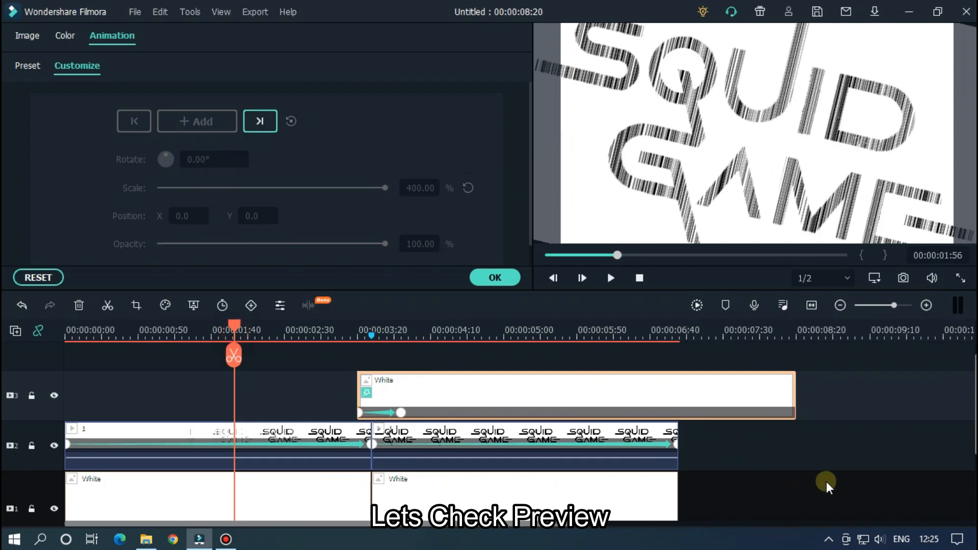
{"action": "left_click", "coordinate": [610, 278]}
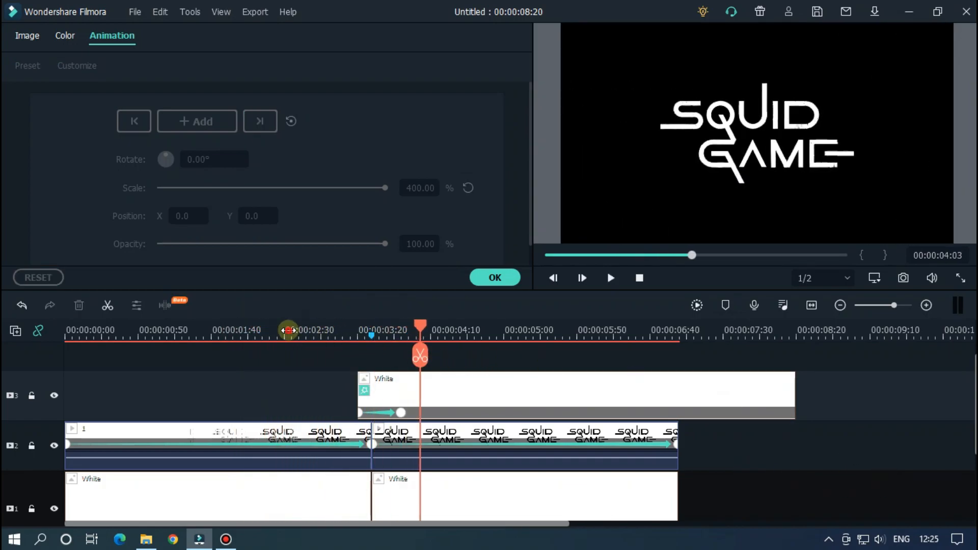
{"action": "left_click", "coordinate": [610, 278]}
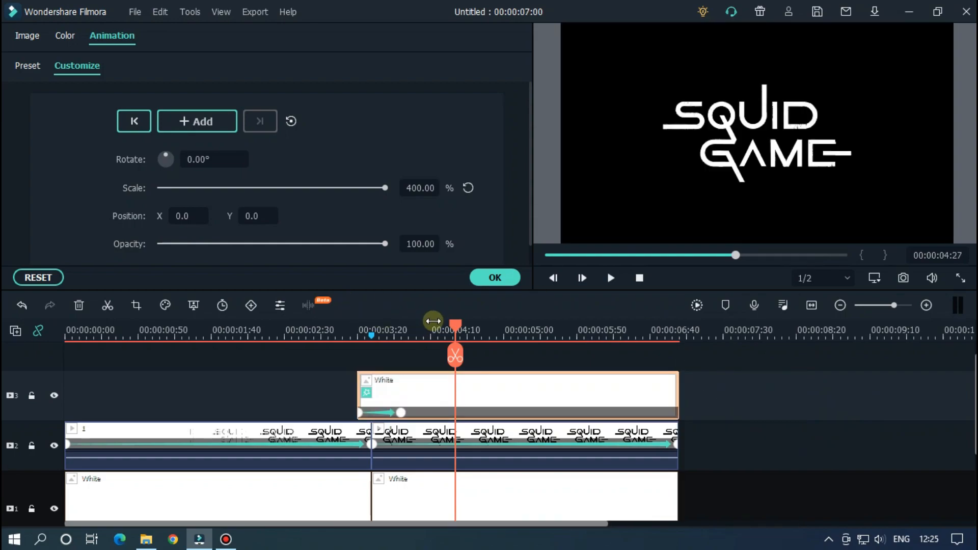
- Zoom the timeline in around 00:00:03:20
{"action": "left_click", "coordinate": [610, 278]}
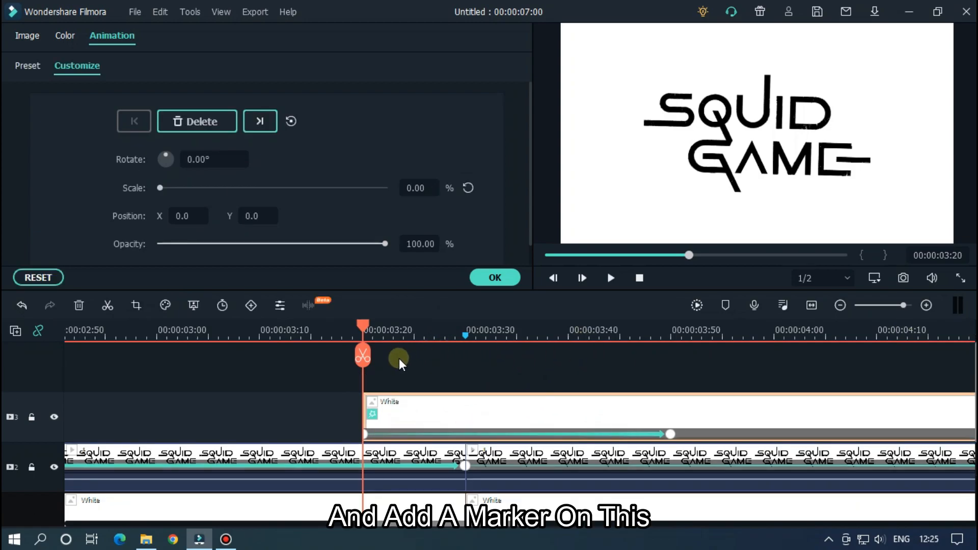
{"action": "mouse_move", "coordinate": [421, 358]}
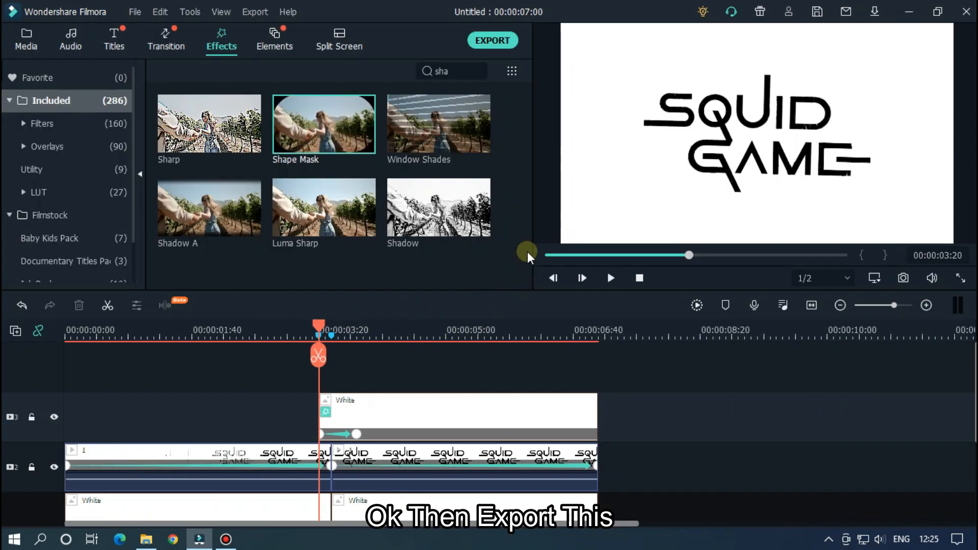
- Export the project as 2.mp4 and dismiss the completion message
{"action": "left_click", "coordinate": [492, 39]}
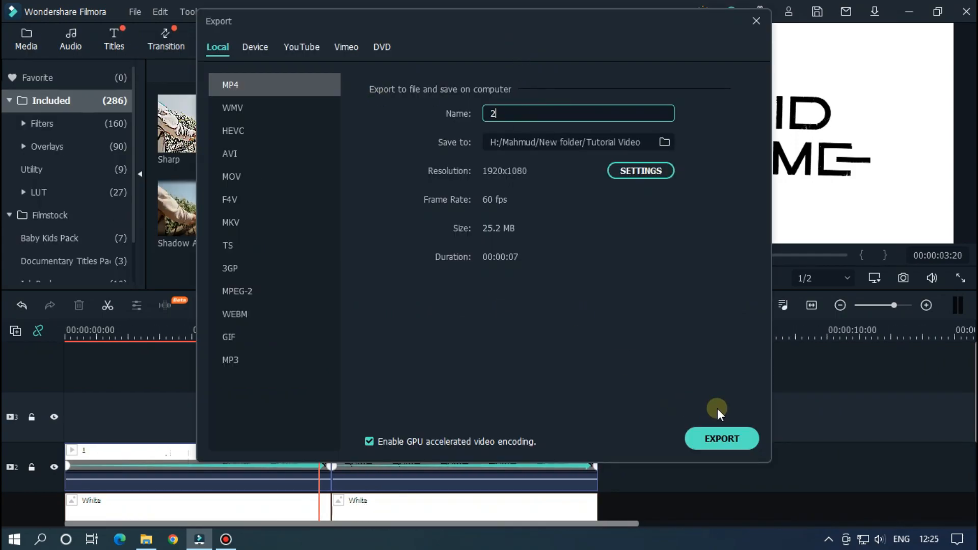
{"action": "left_click", "coordinate": [721, 438]}
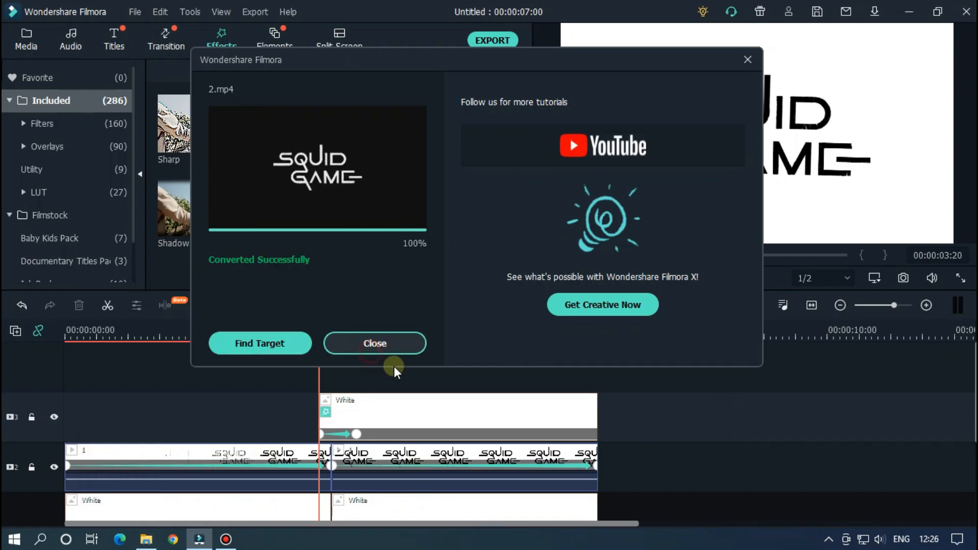
{"action": "left_click", "coordinate": [374, 343]}
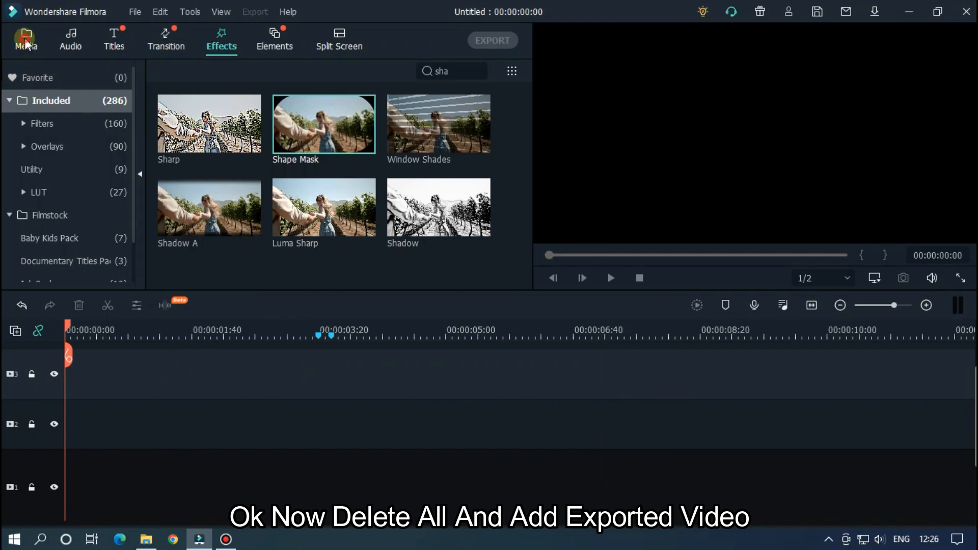
- Place the exported 2.mp4 from the media library on the timeline and preview it
{"action": "left_click", "coordinate": [26, 39]}
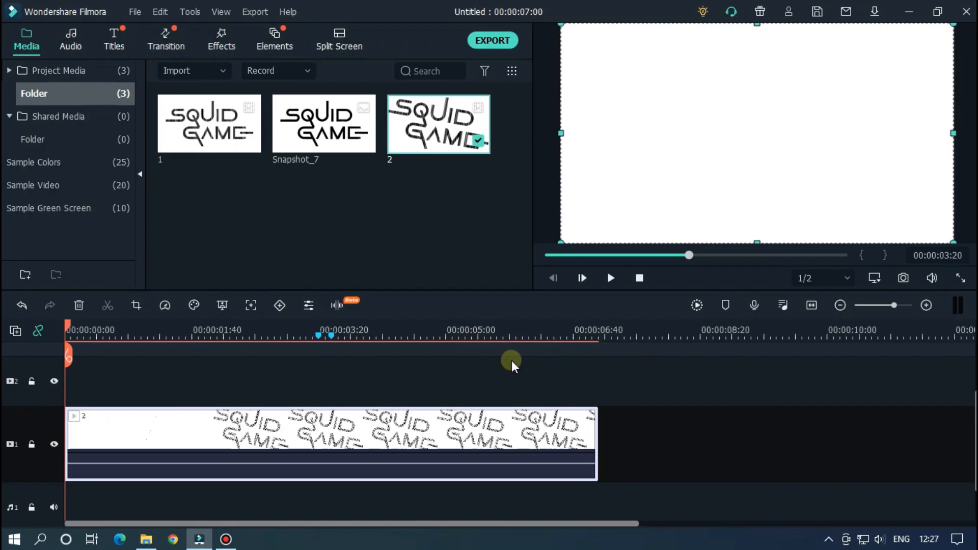
{"action": "left_click", "coordinate": [610, 278]}
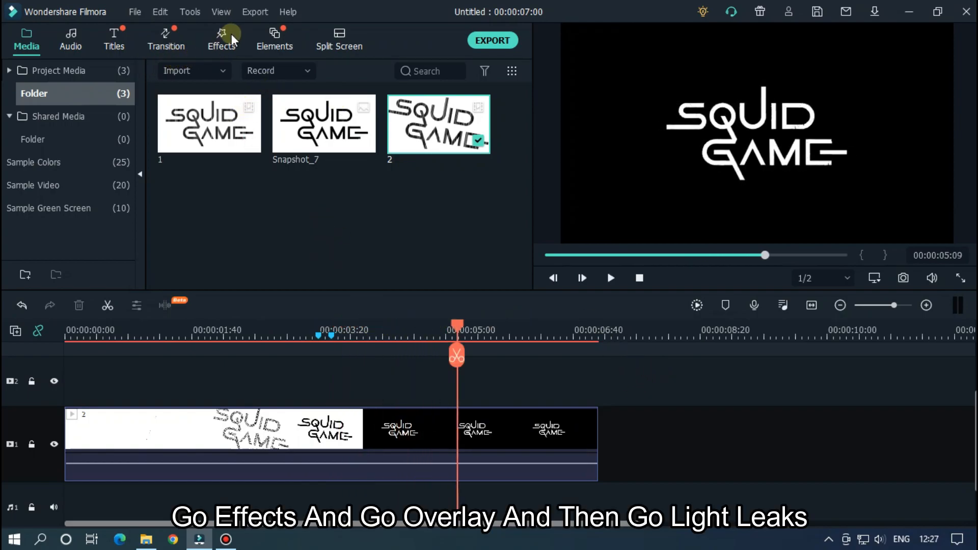
- Apply Light Leak 4 at alpha 20 to the clip's second part and render the preview
{"action": "left_click", "coordinate": [221, 39]}
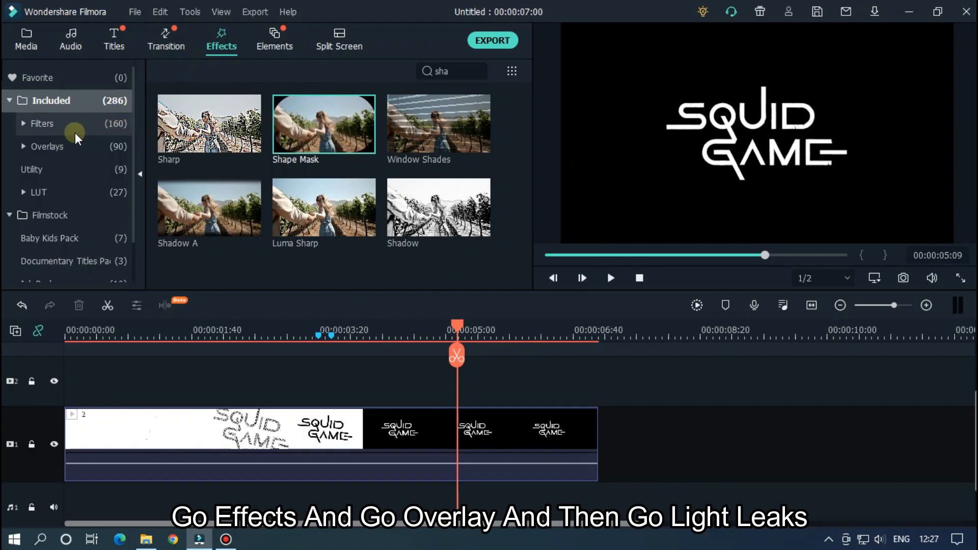
{"action": "left_click", "coordinate": [46, 147]}
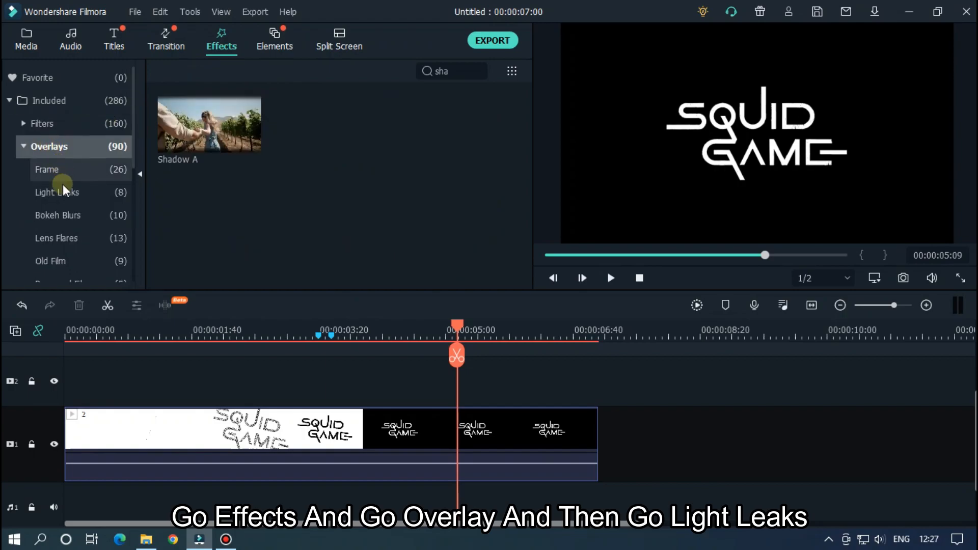
{"action": "left_click", "coordinate": [61, 192]}
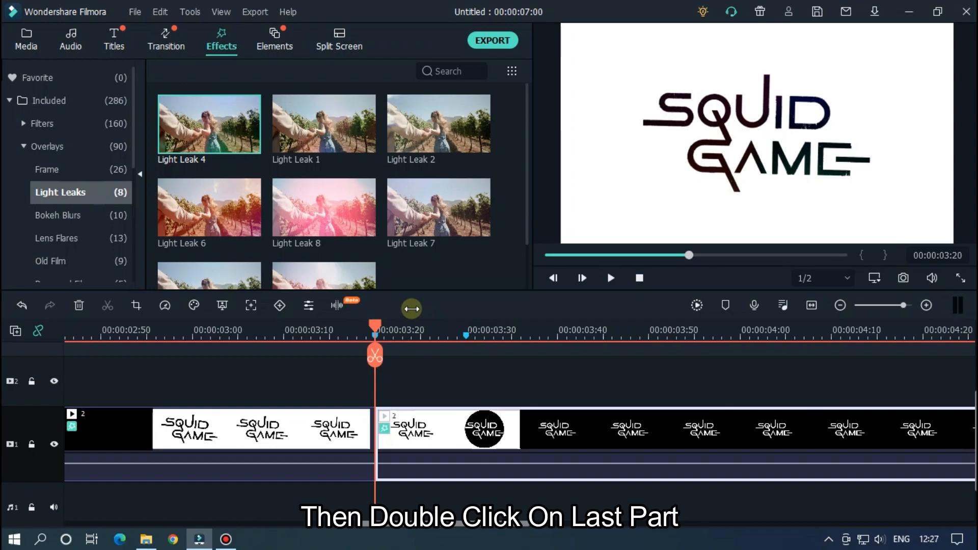
{"action": "double_click", "coordinate": [112, 429]}
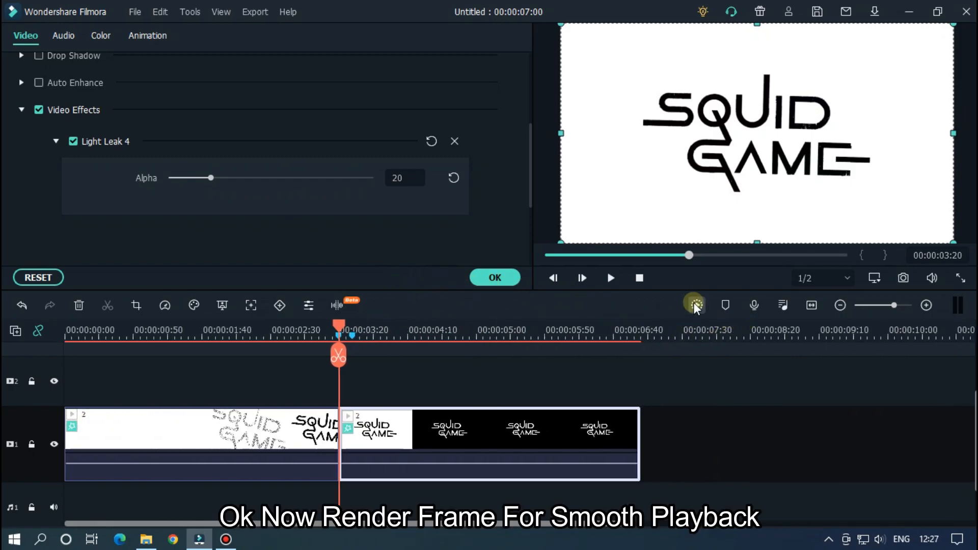
{"action": "left_click", "coordinate": [695, 306]}
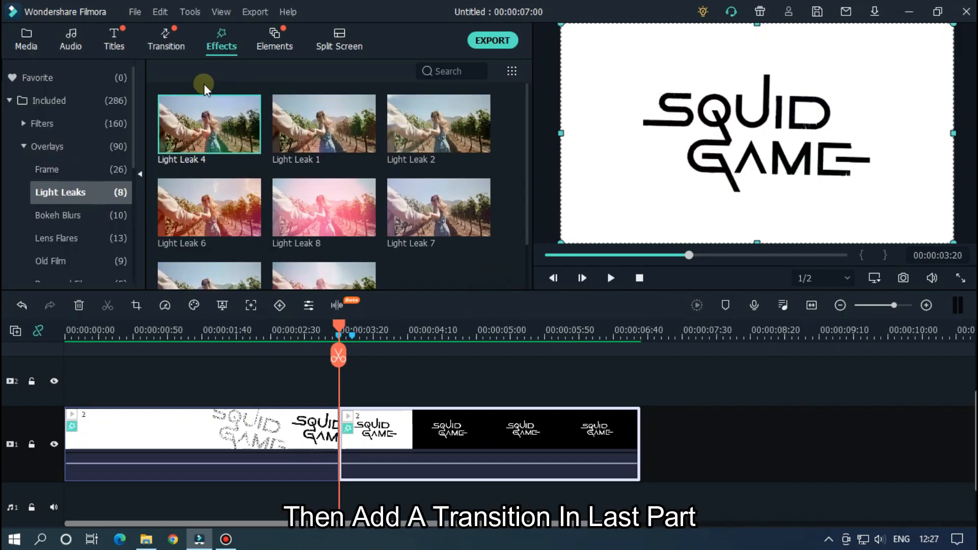
- Add a Basic Dissolve transition at the clip's end and render the preview
{"action": "left_click", "coordinate": [166, 38]}
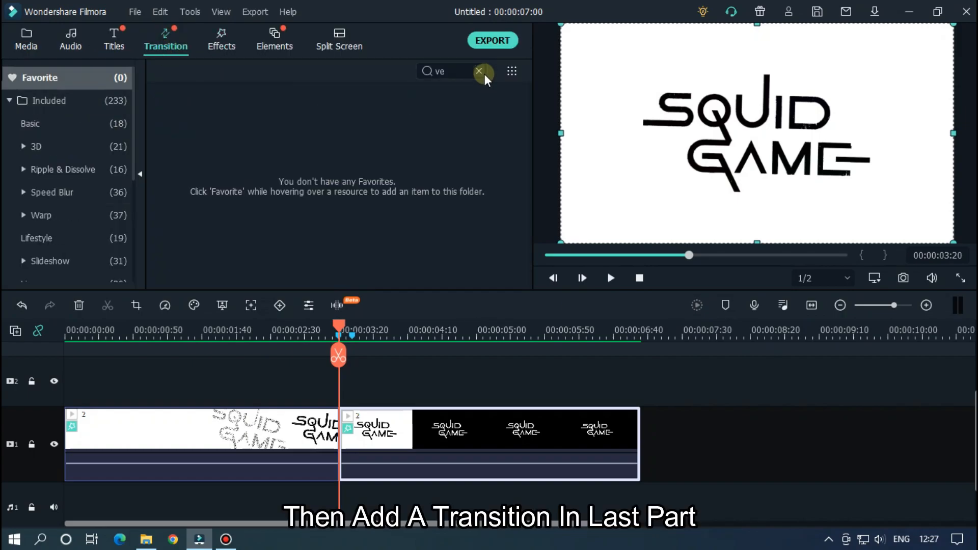
{"action": "left_click", "coordinate": [479, 70]}
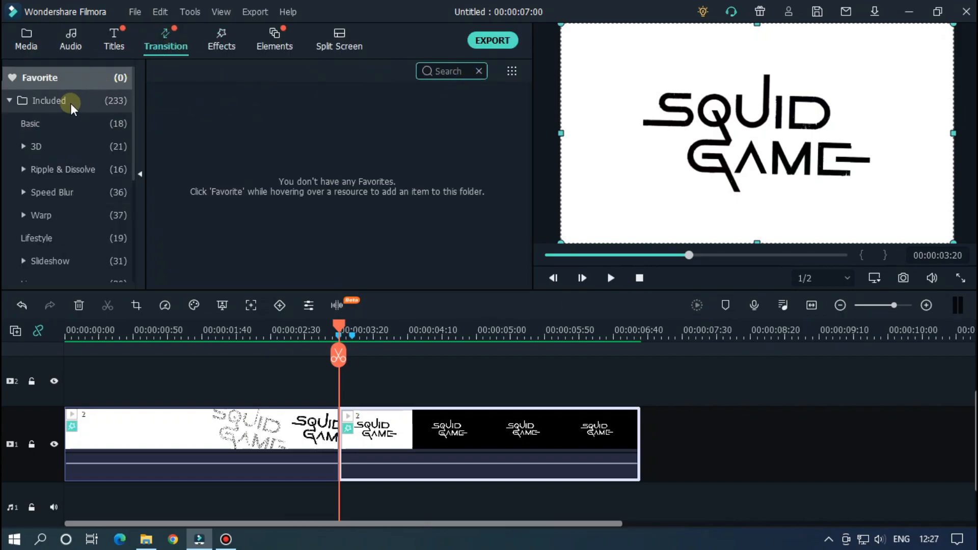
{"action": "left_click", "coordinate": [31, 124]}
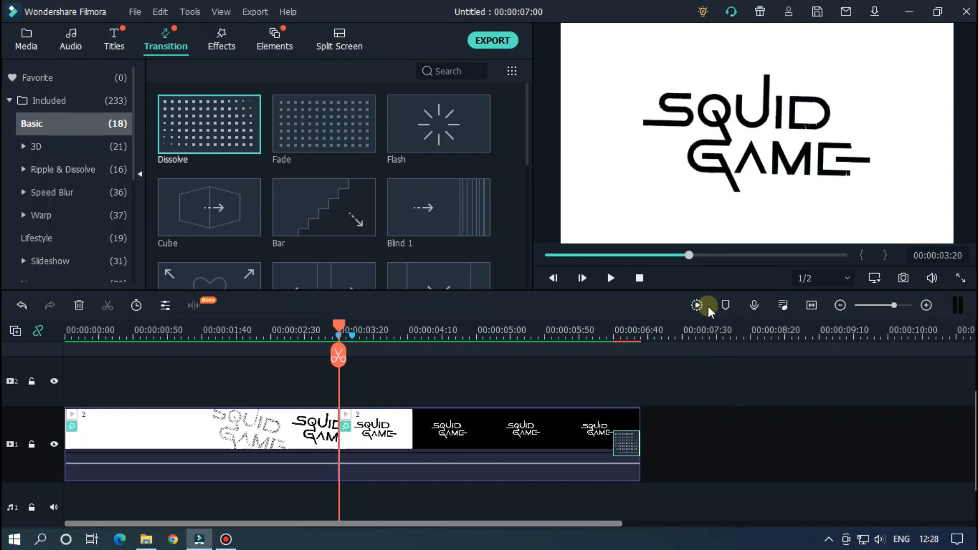
{"action": "left_click", "coordinate": [698, 305]}
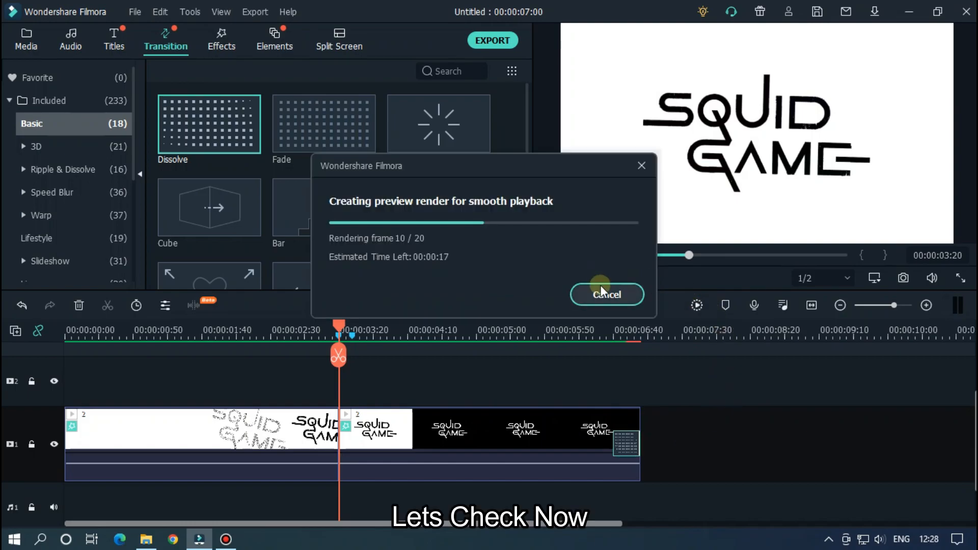
{"action": "left_click", "coordinate": [605, 294]}
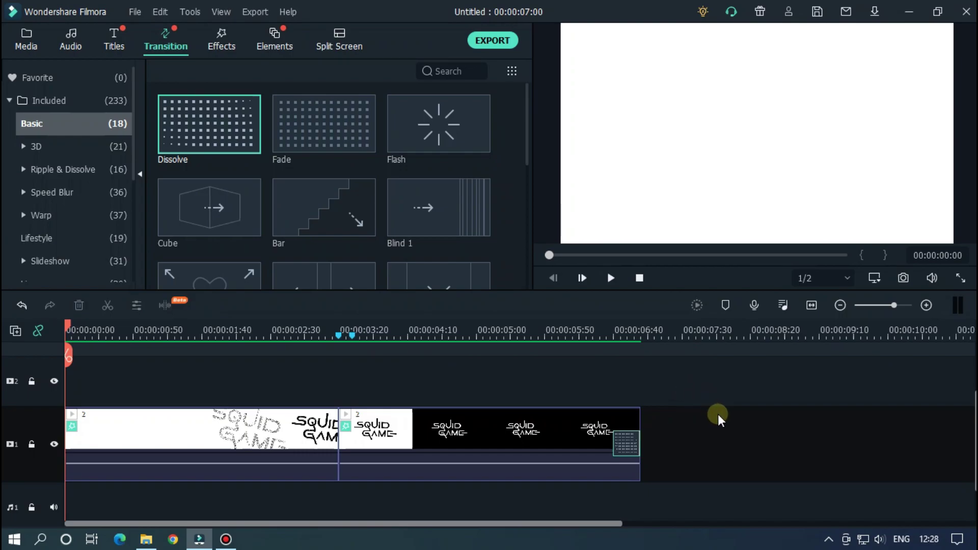
- Play the seven-second intro from the start, then open the final export settings
{"action": "left_click", "coordinate": [610, 279]}
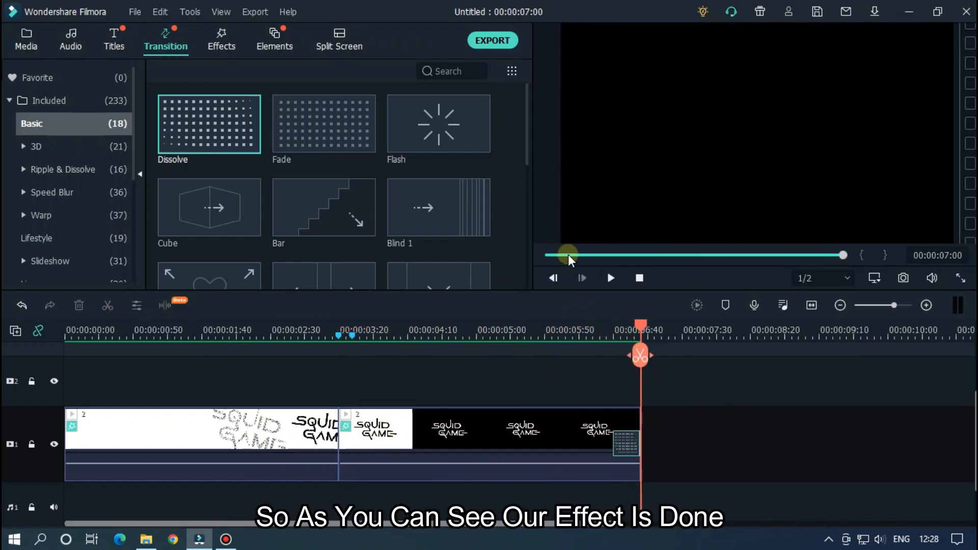
{"action": "left_click", "coordinate": [610, 278]}
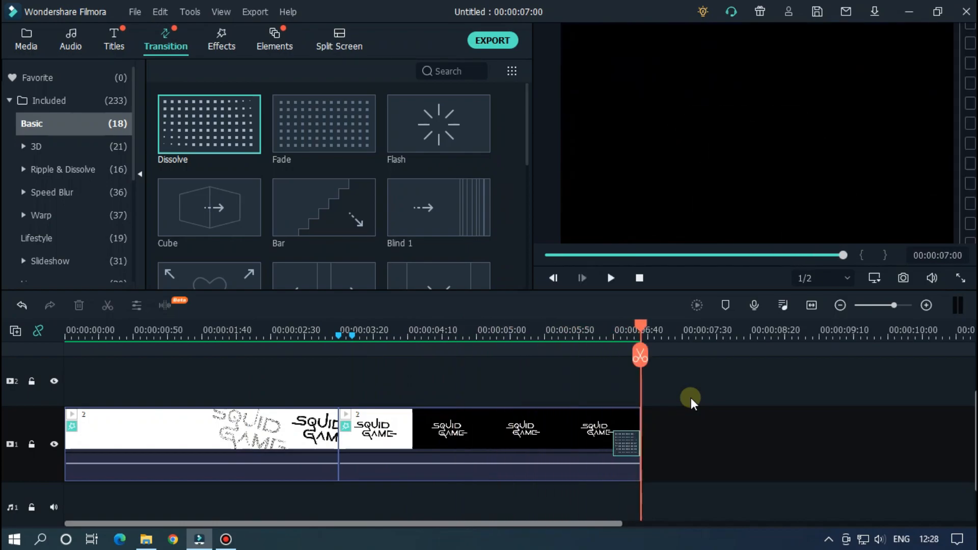
{"action": "left_click", "coordinate": [26, 38]}
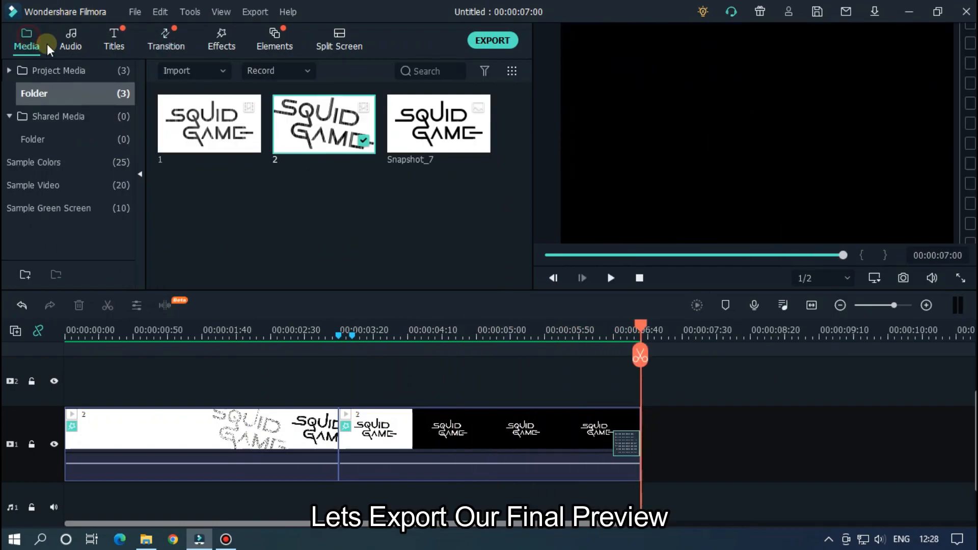
{"action": "left_click", "coordinate": [492, 39]}
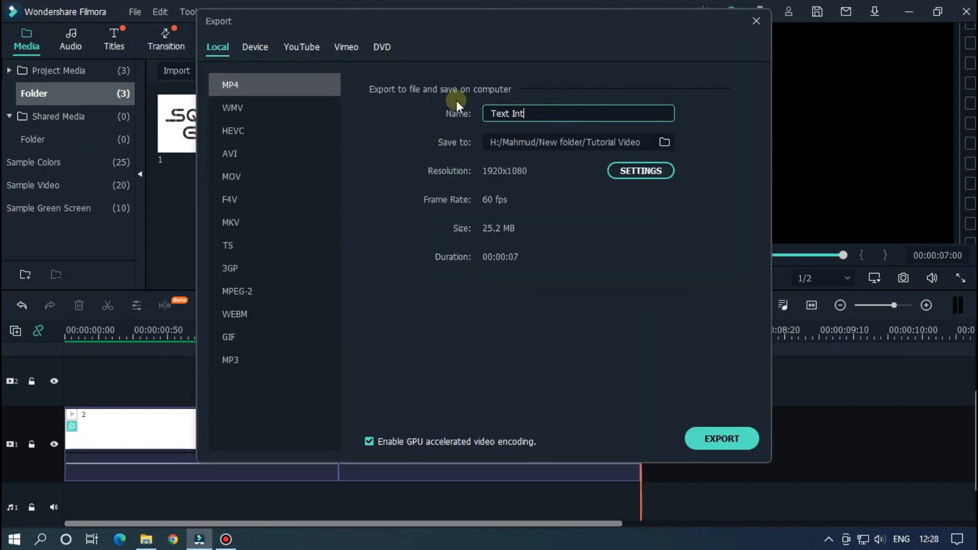